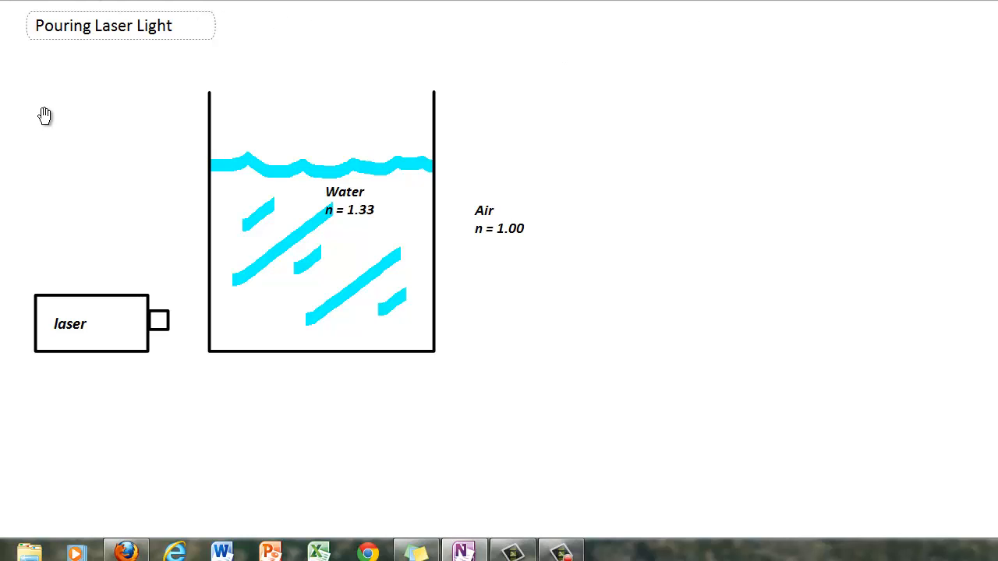
{"action": "mouse_move", "coordinate": [136, 166]}
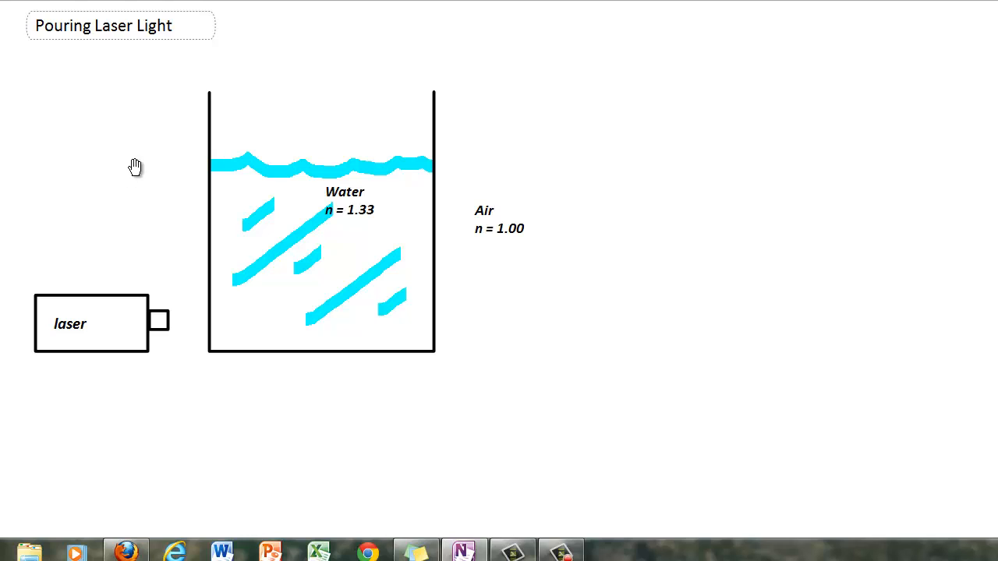
{"action": "mouse_move", "coordinate": [68, 384]}
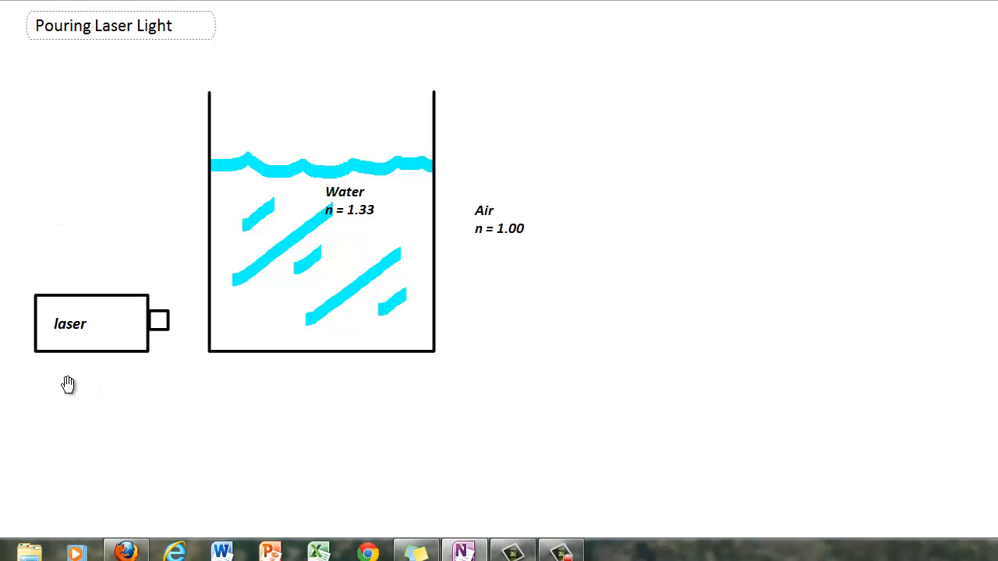
{"action": "mouse_move", "coordinate": [125, 374]}
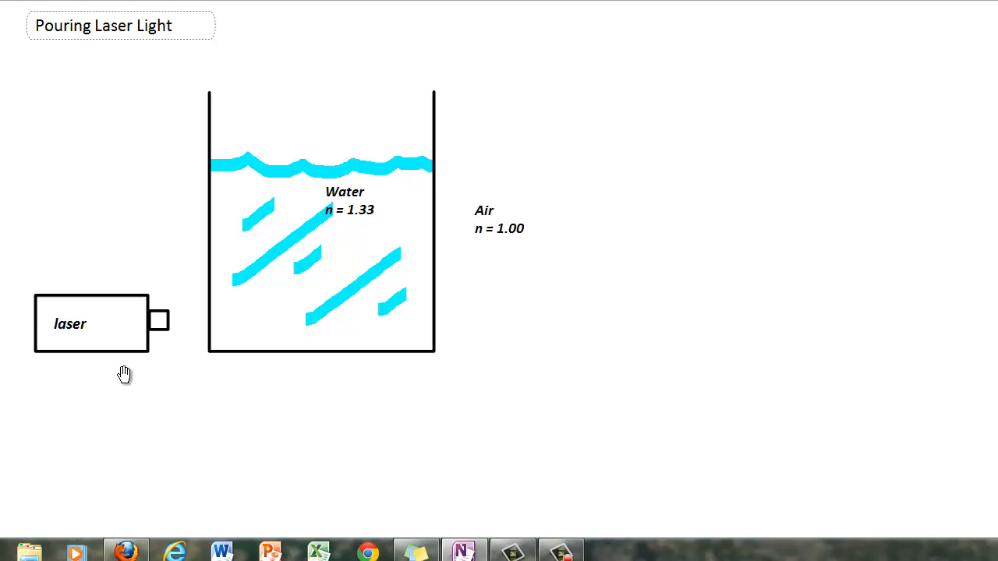
{"action": "mouse_move", "coordinate": [90, 372]}
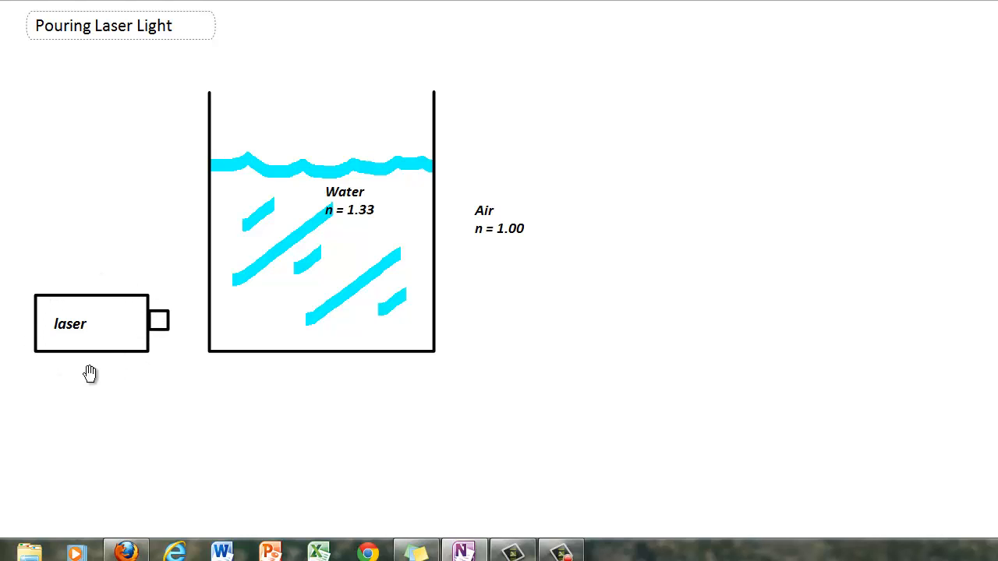
{"action": "mouse_move", "coordinate": [128, 340]}
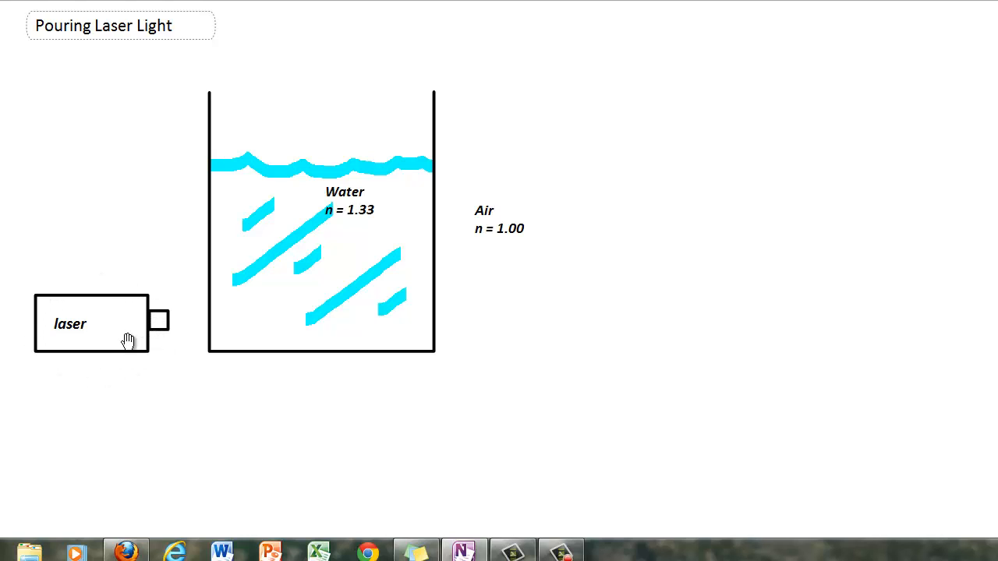
{"action": "mouse_move", "coordinate": [226, 98]}
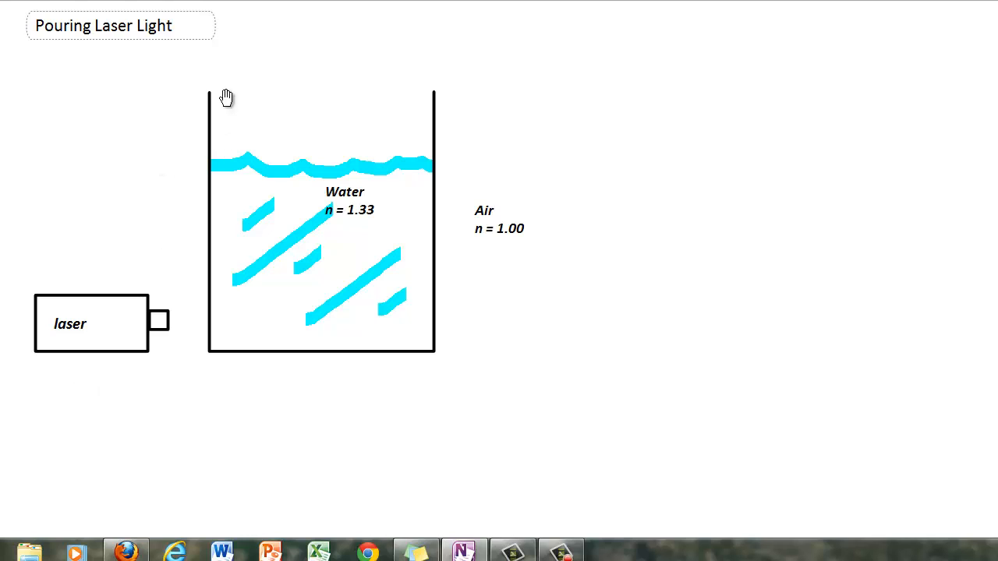
{"action": "mouse_move", "coordinate": [403, 385]}
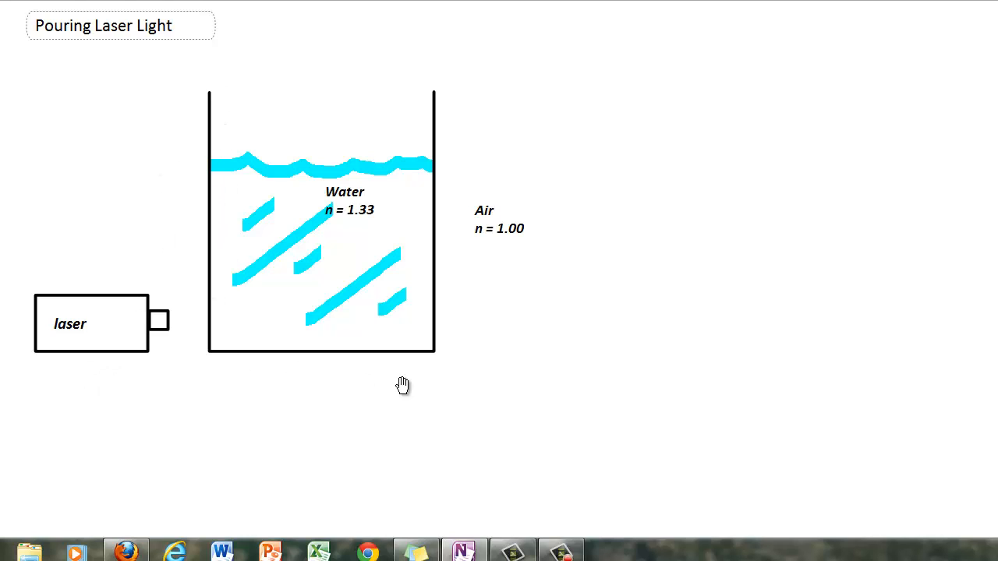
{"action": "mouse_move", "coordinate": [366, 223]}
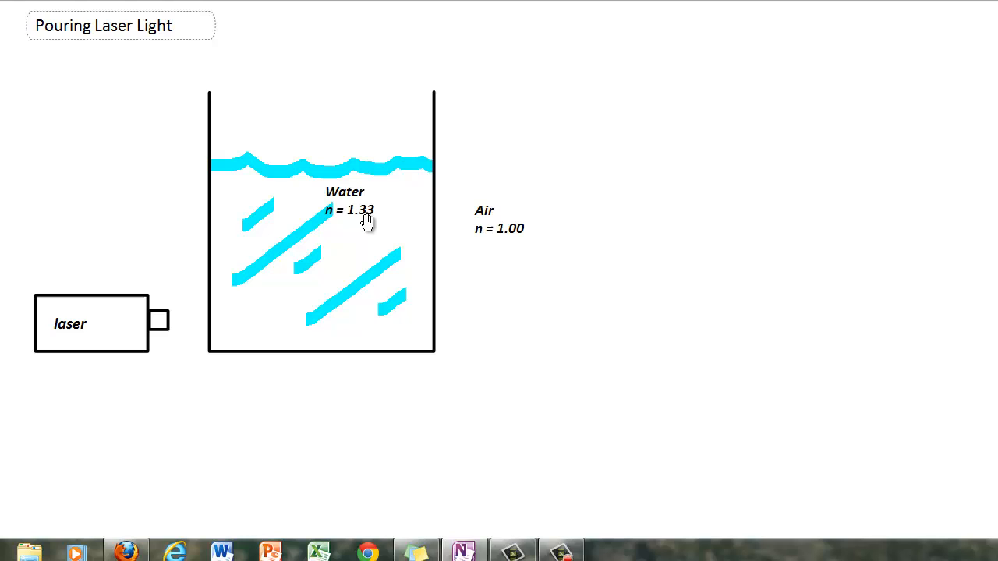
{"action": "mouse_move", "coordinate": [376, 226]}
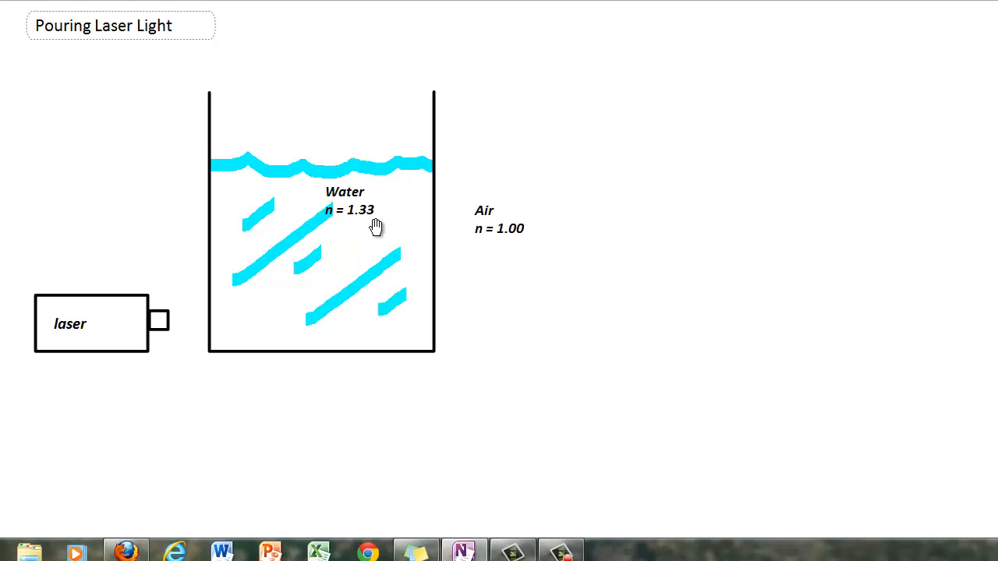
{"action": "mouse_move", "coordinate": [249, 317]}
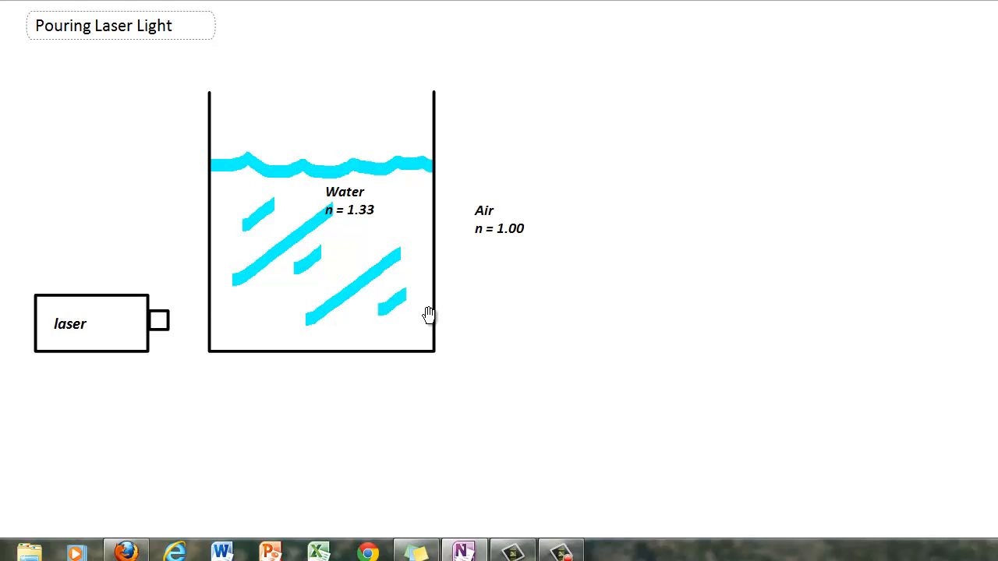
{"action": "mouse_move", "coordinate": [516, 197]}
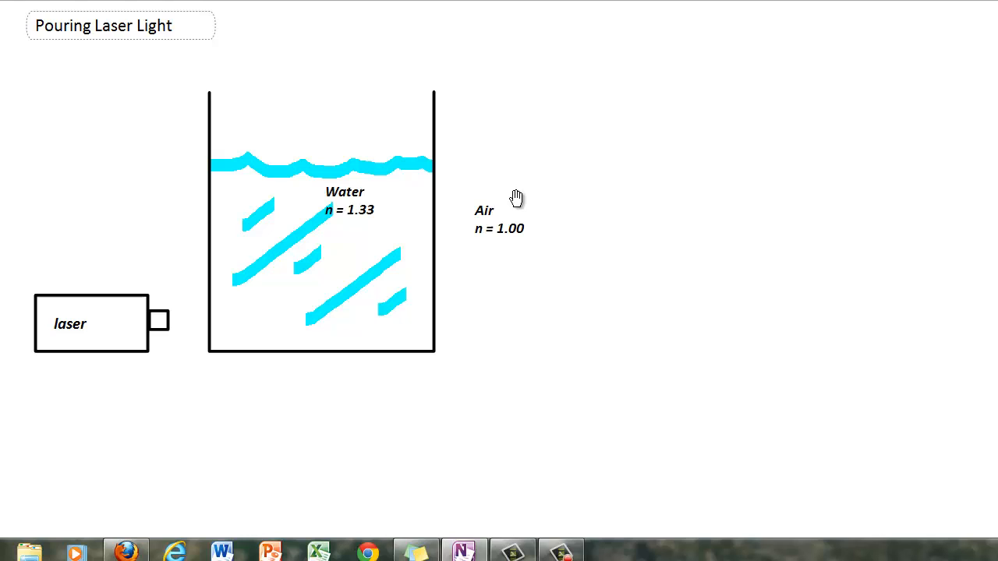
{"action": "mouse_move", "coordinate": [511, 212]}
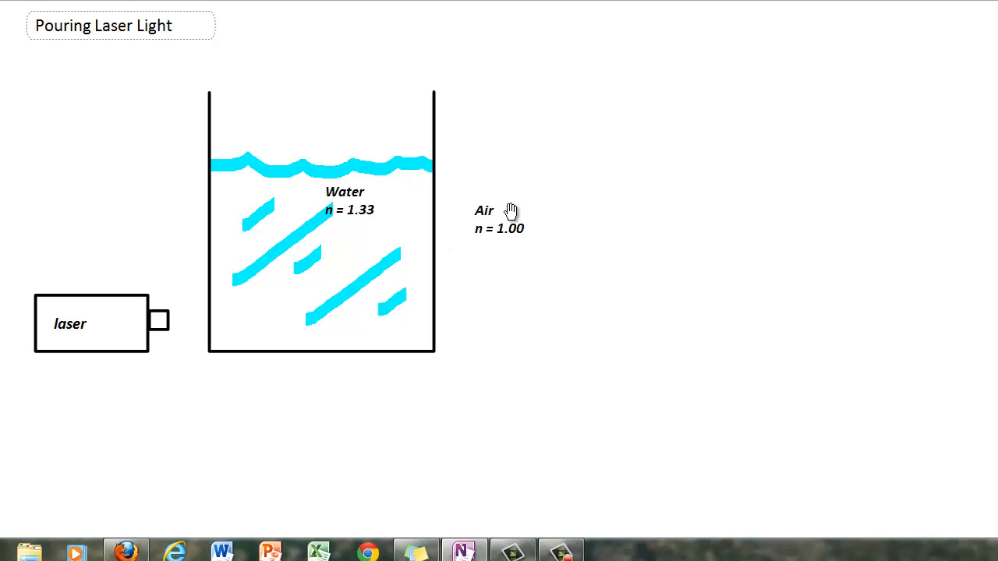
{"action": "mouse_move", "coordinate": [454, 232]}
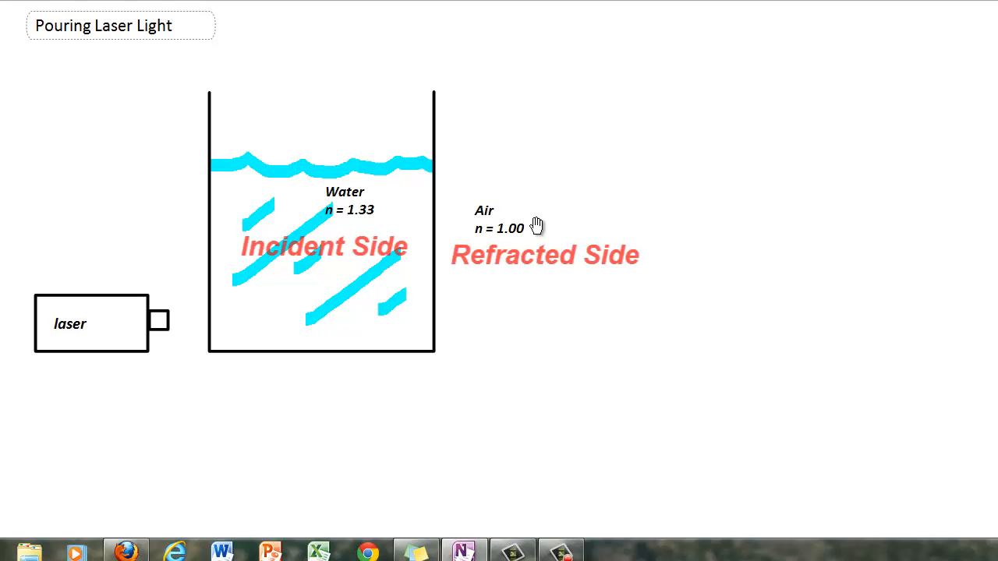
{"action": "mouse_move", "coordinate": [181, 327]}
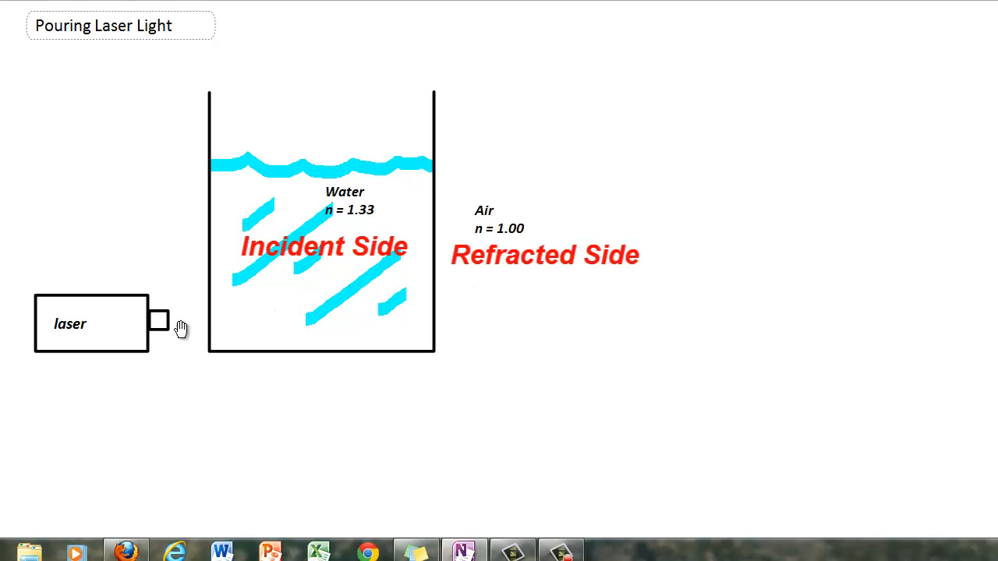
{"action": "mouse_move", "coordinate": [208, 325]}
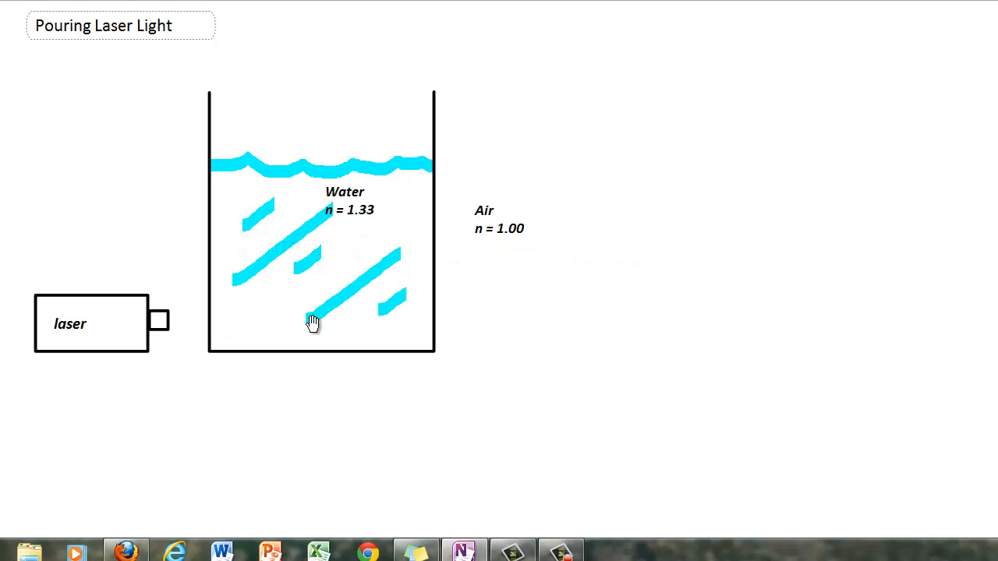
{"action": "mouse_move", "coordinate": [434, 322]}
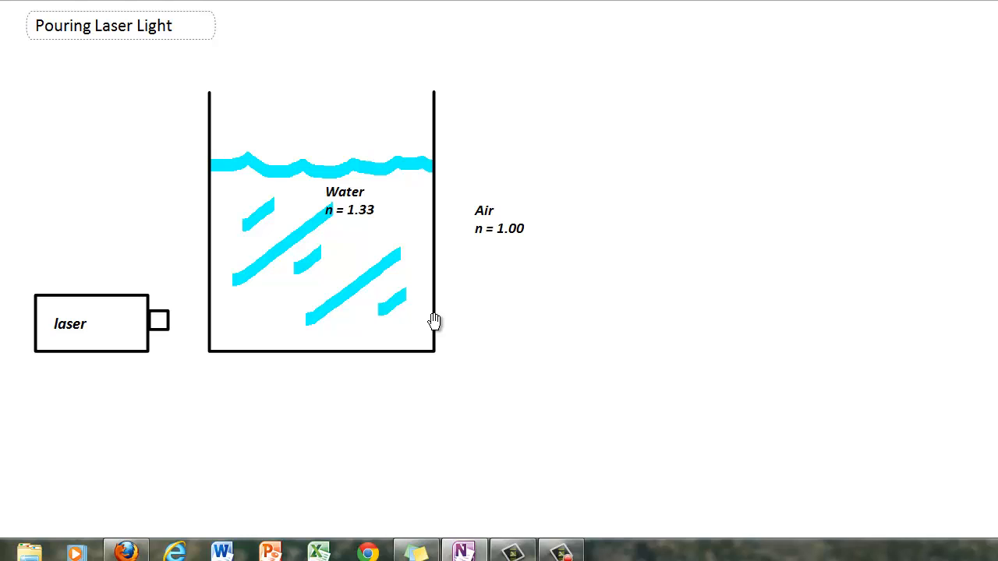
{"action": "mouse_move", "coordinate": [433, 308]}
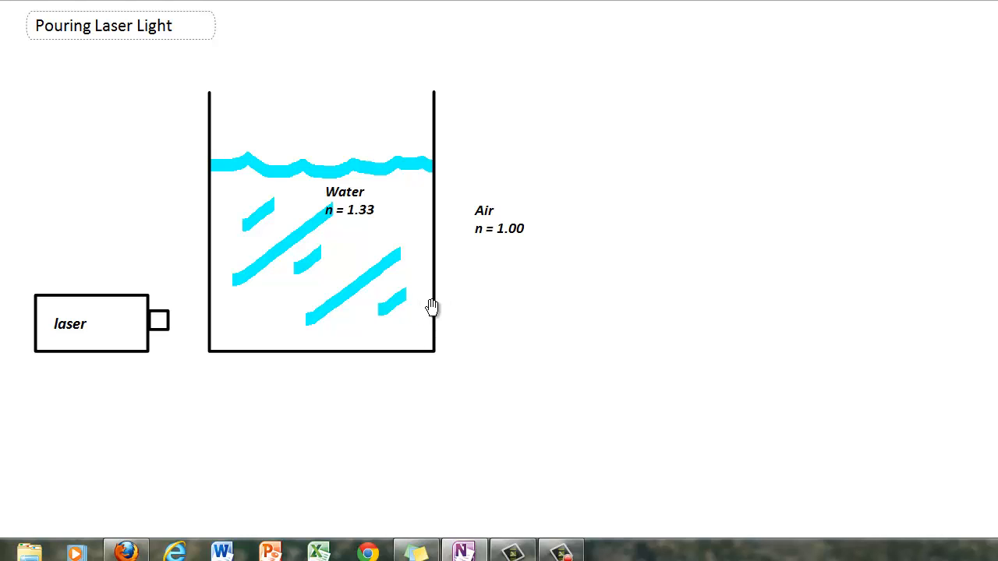
{"action": "mouse_move", "coordinate": [425, 317]}
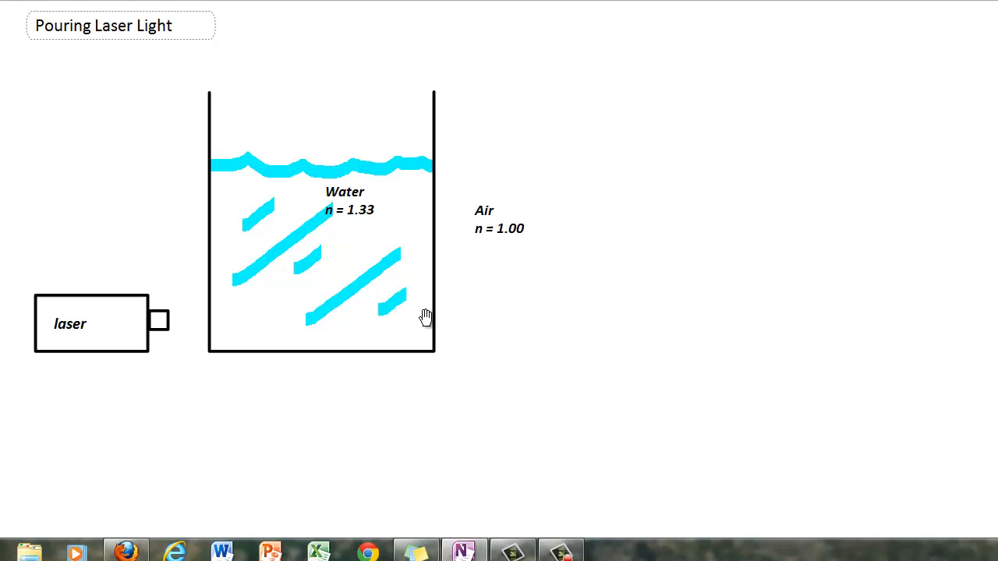
{"action": "mouse_move", "coordinate": [715, 453]}
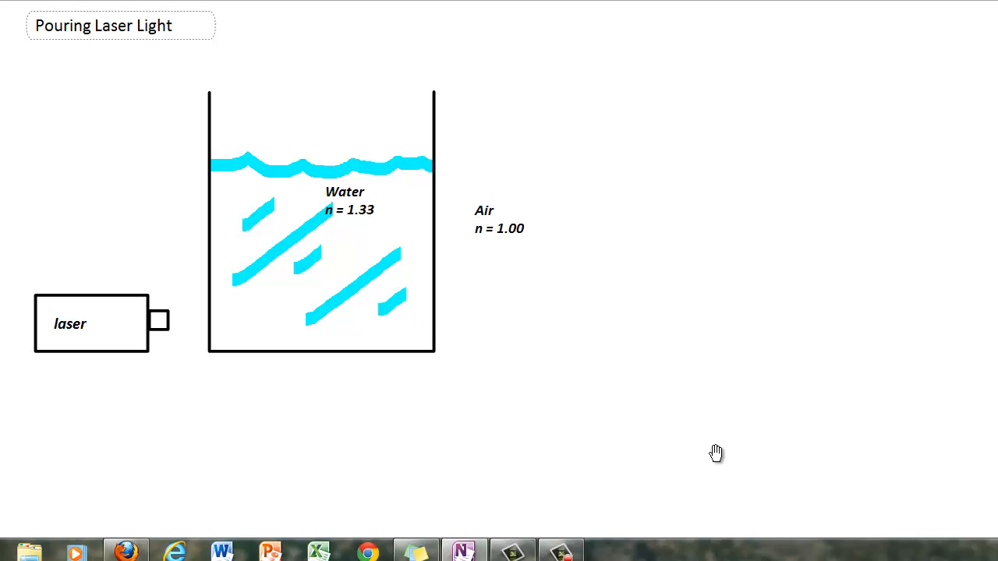
{"action": "mouse_move", "coordinate": [421, 322]}
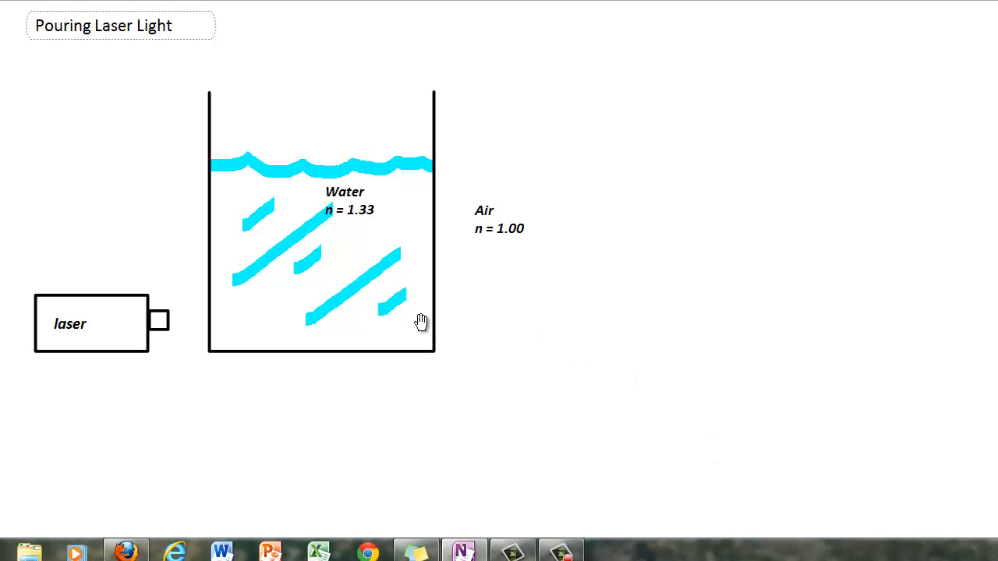
{"action": "mouse_move", "coordinate": [430, 319]}
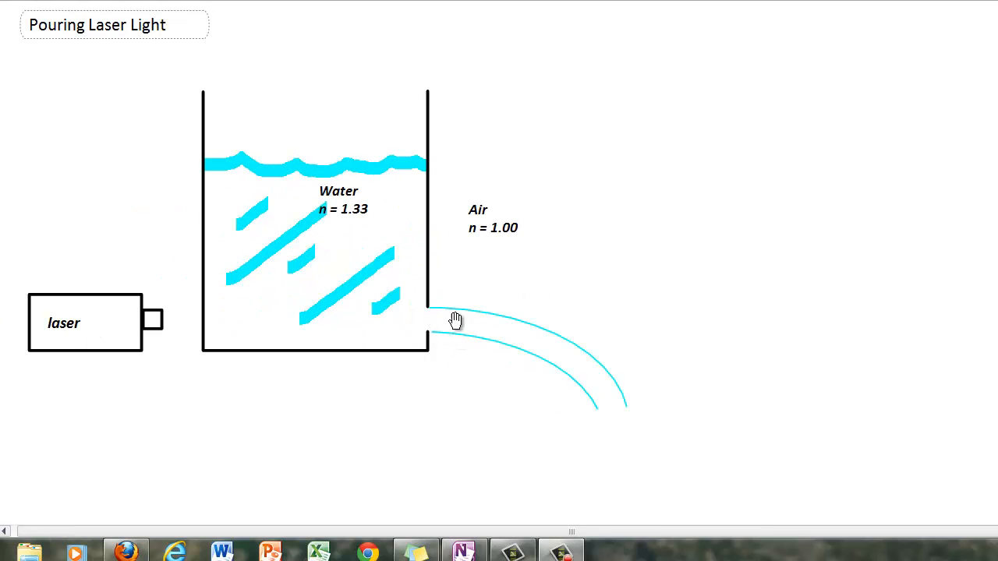
{"action": "mouse_move", "coordinate": [381, 325]}
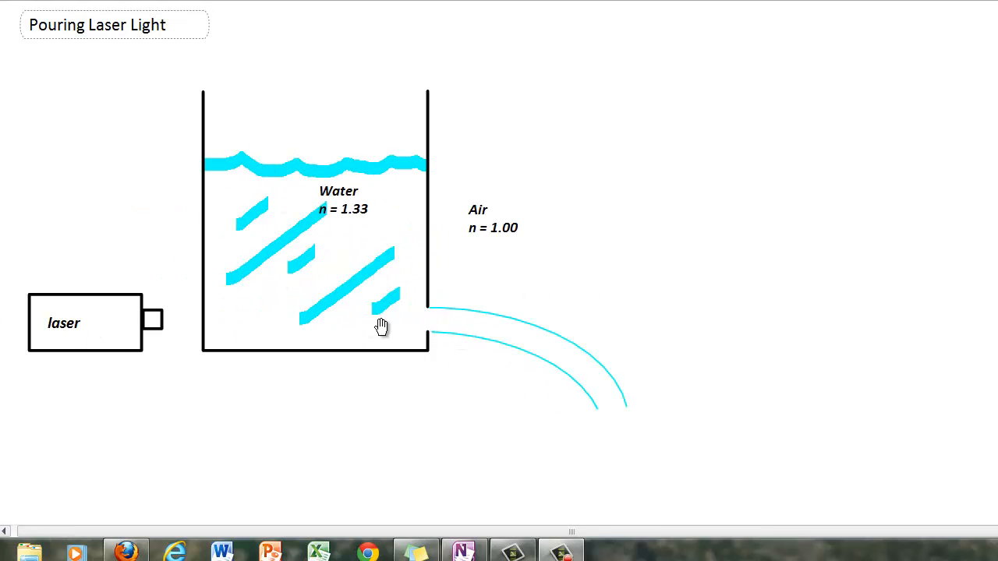
{"action": "mouse_move", "coordinate": [560, 366]}
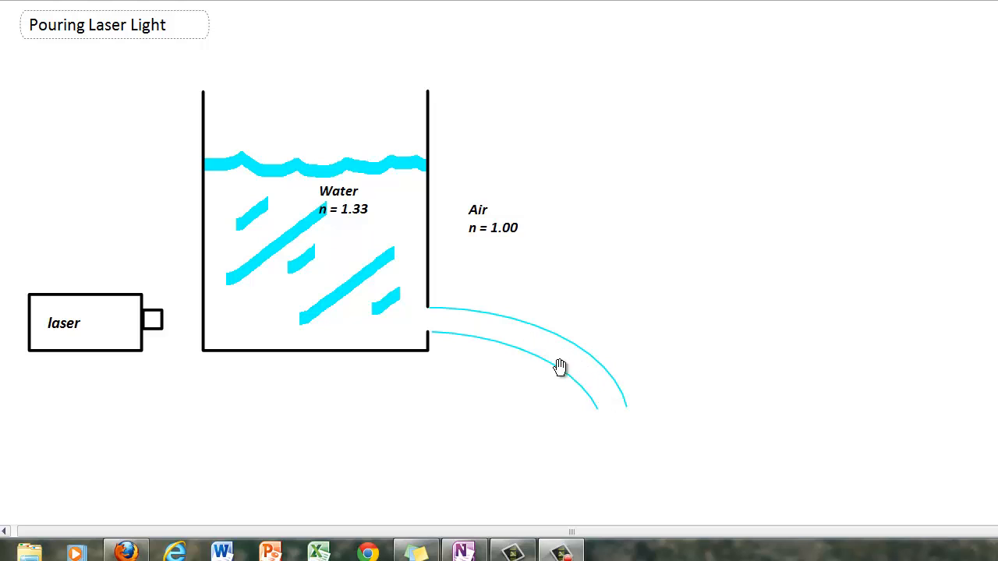
{"action": "mouse_move", "coordinate": [535, 387]}
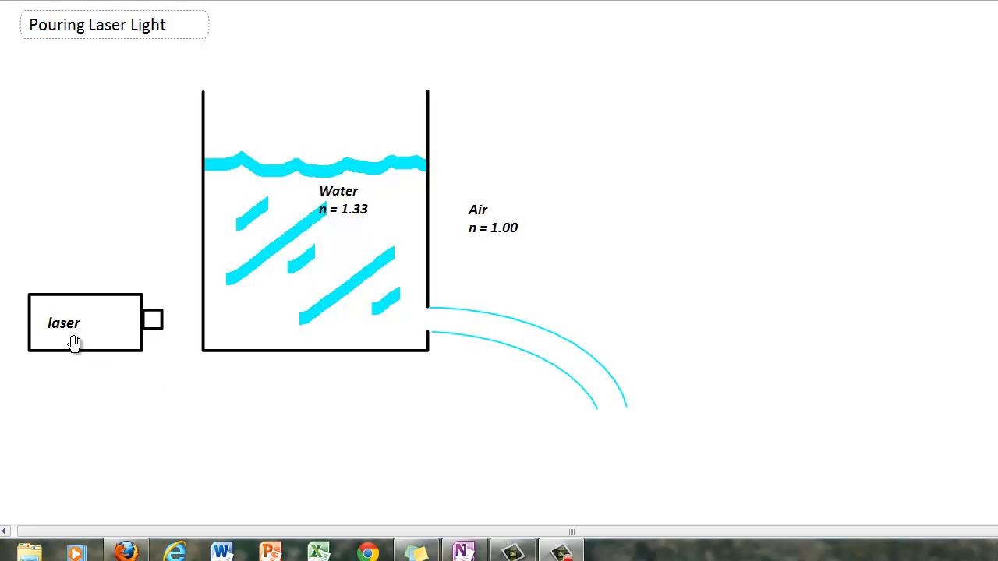
{"action": "mouse_move", "coordinate": [368, 333]}
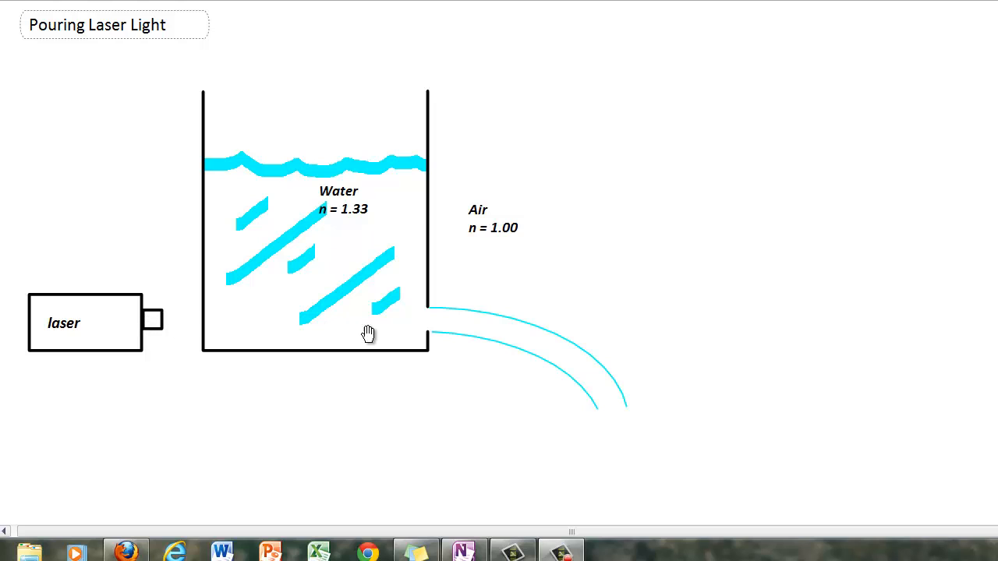
{"action": "mouse_move", "coordinate": [560, 319]}
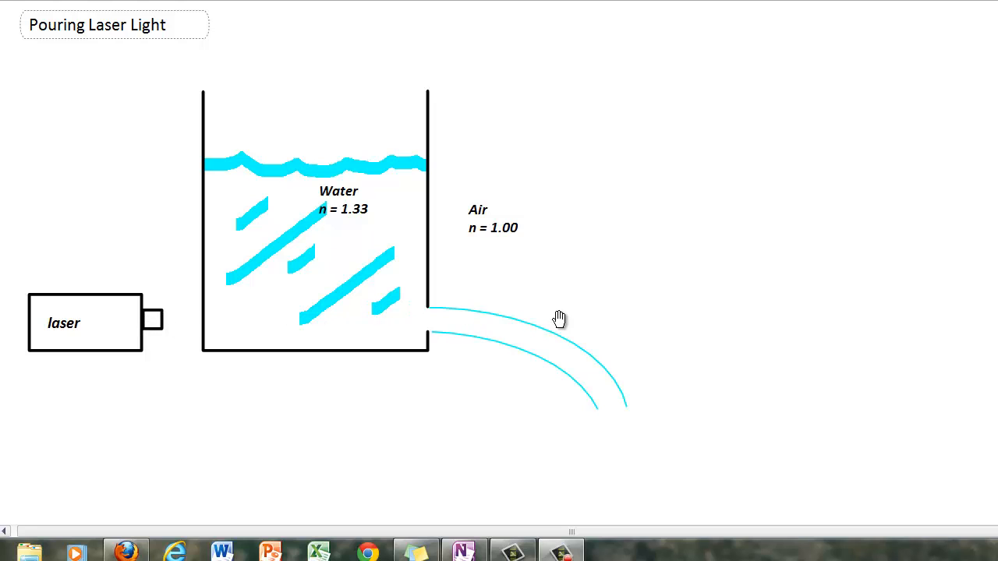
{"action": "mouse_move", "coordinate": [159, 333]}
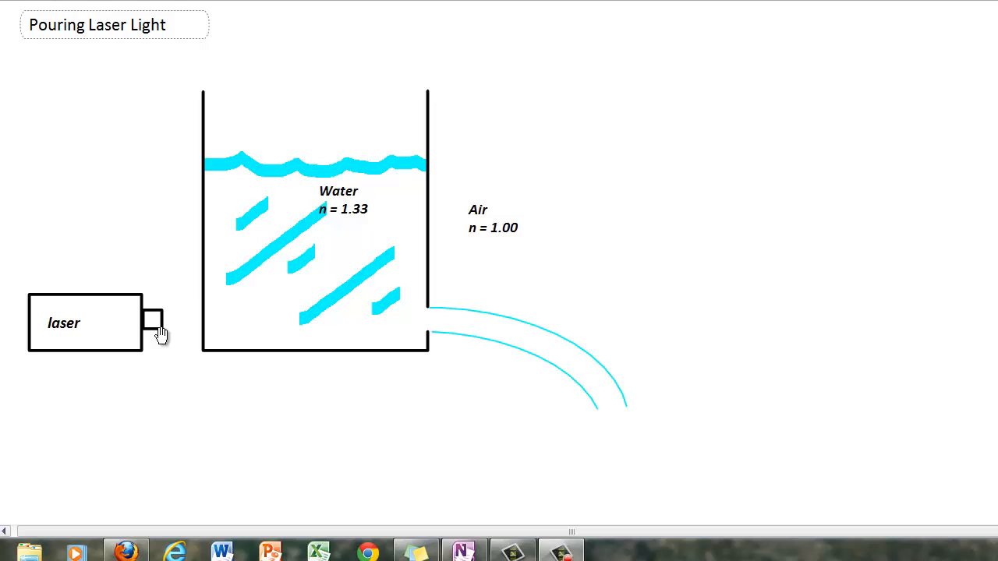
{"action": "mouse_move", "coordinate": [618, 252]}
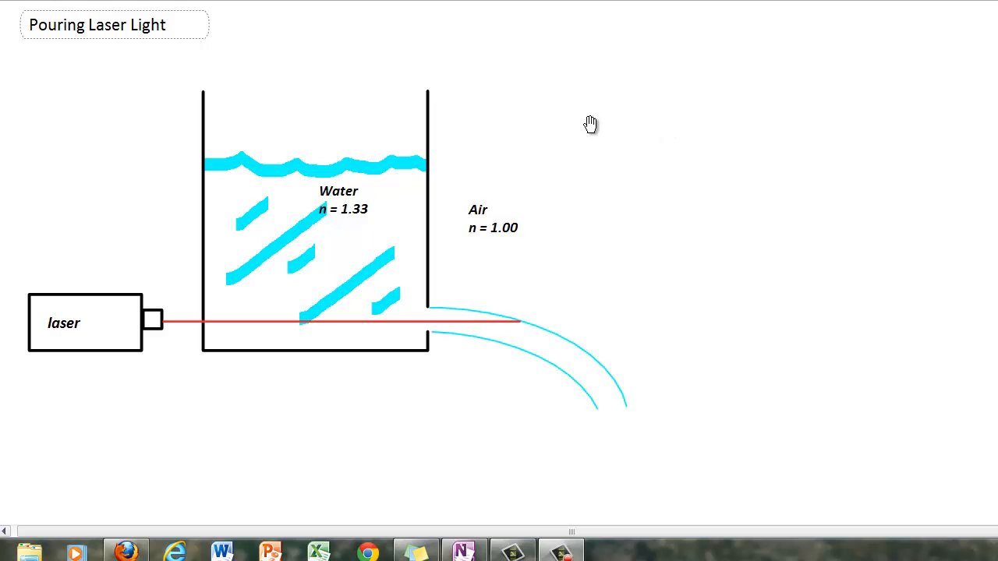
{"action": "mouse_move", "coordinate": [171, 329]}
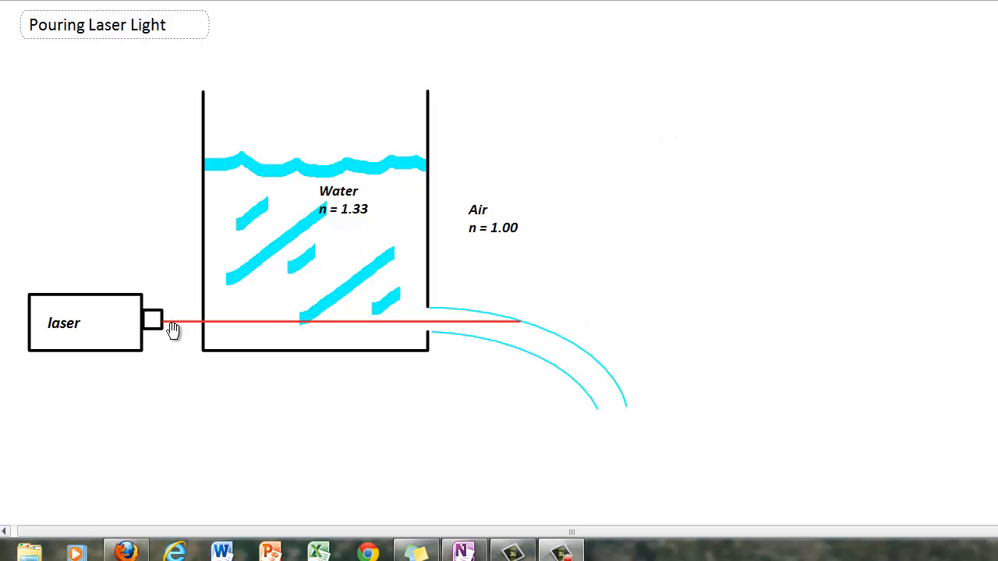
{"action": "mouse_move", "coordinate": [203, 328]}
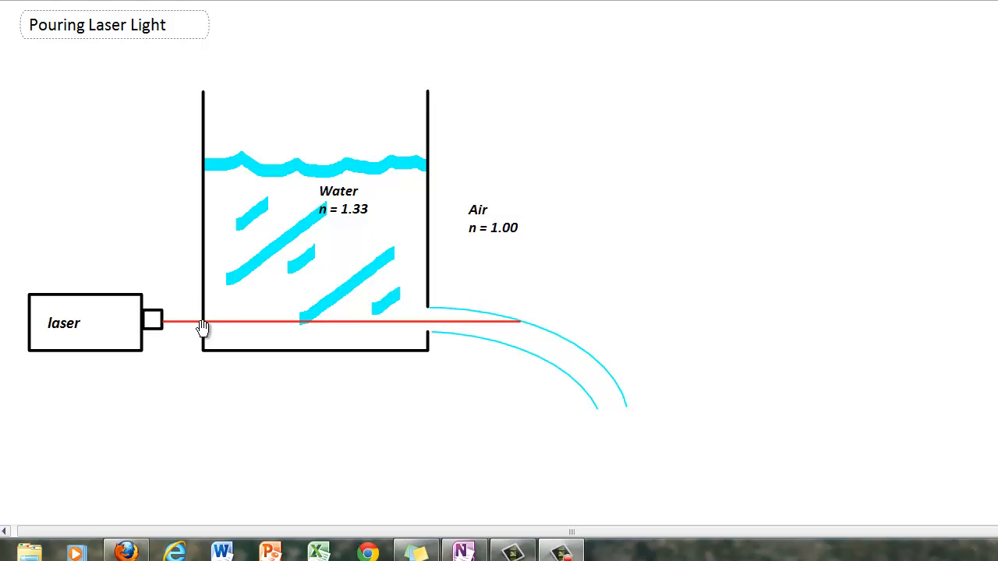
{"action": "mouse_move", "coordinate": [192, 328]}
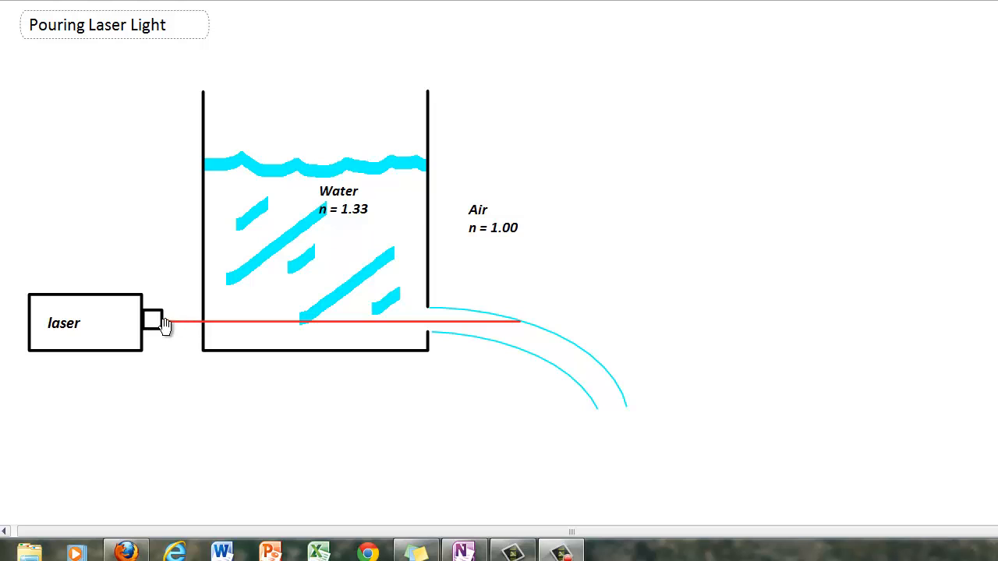
{"action": "mouse_move", "coordinate": [241, 334]}
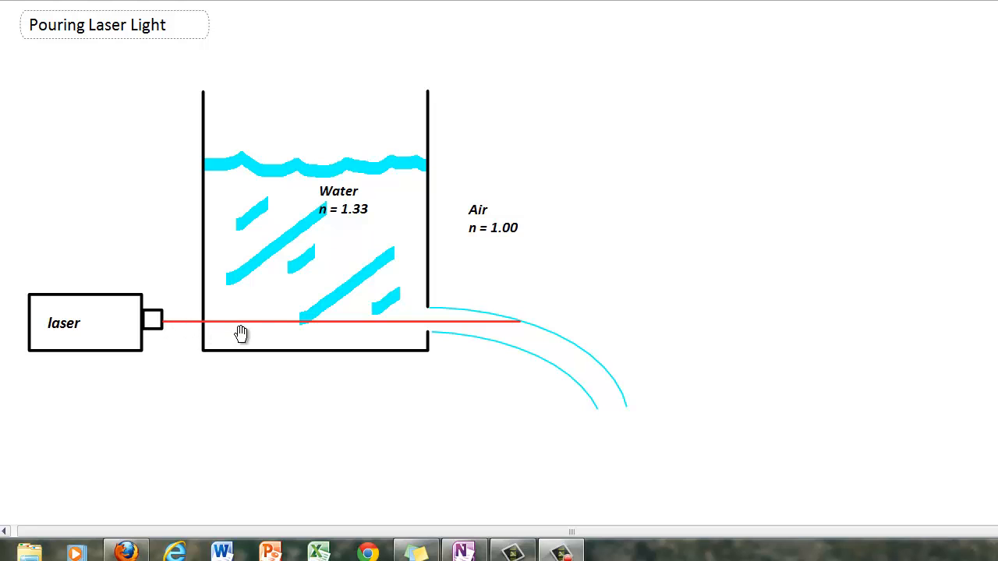
{"action": "mouse_move", "coordinate": [344, 325]}
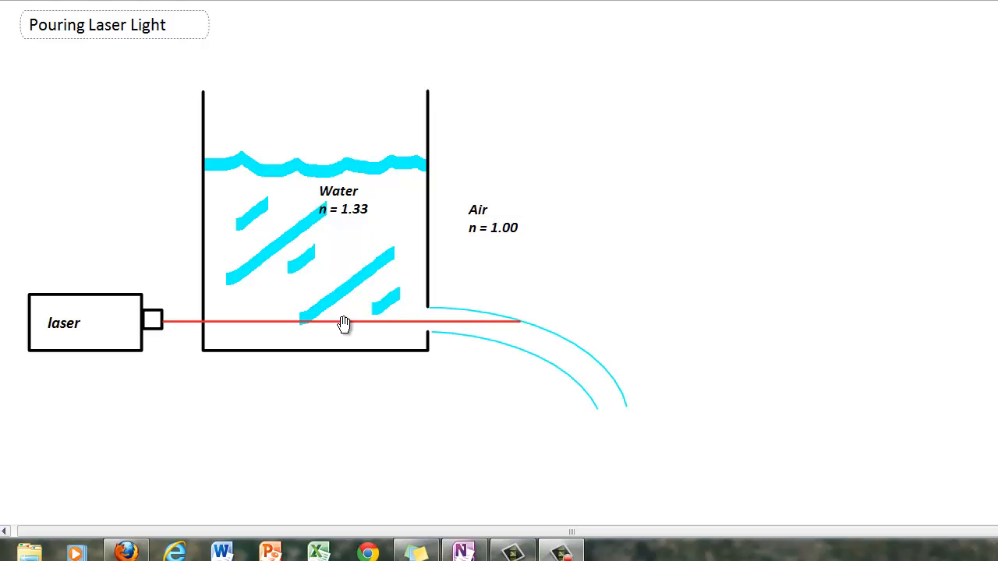
{"action": "mouse_move", "coordinate": [472, 332]}
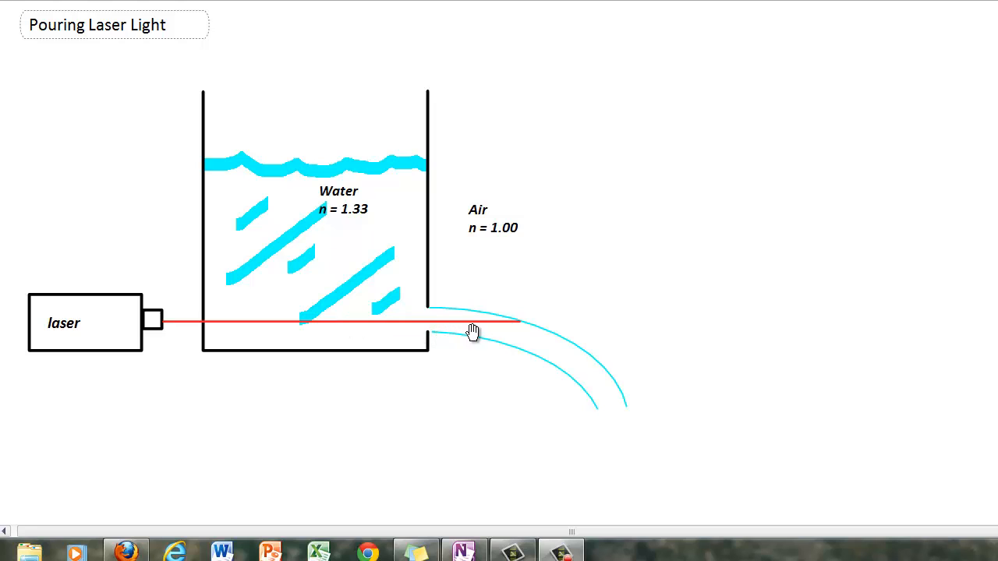
{"action": "mouse_move", "coordinate": [522, 329]}
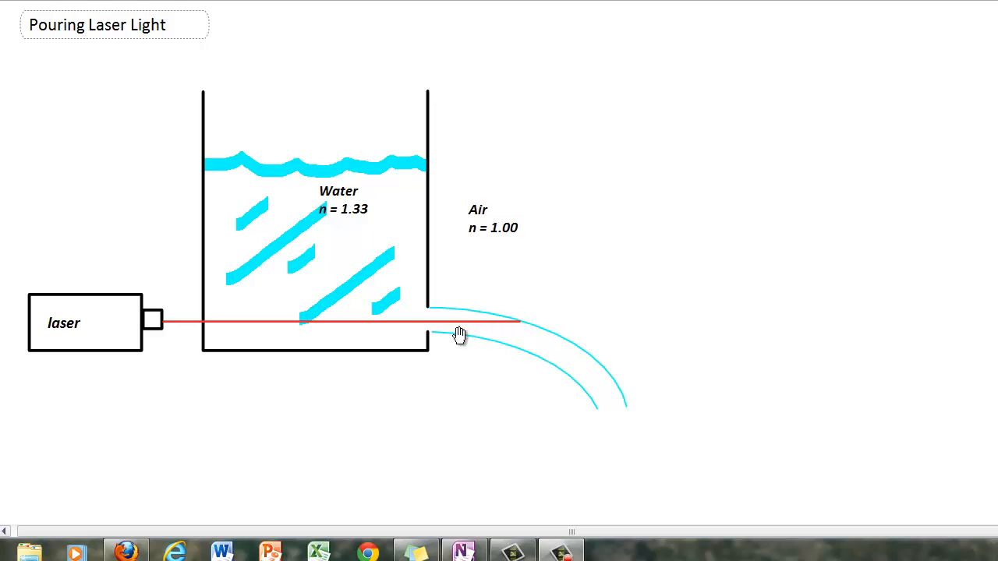
{"action": "mouse_move", "coordinate": [481, 331]}
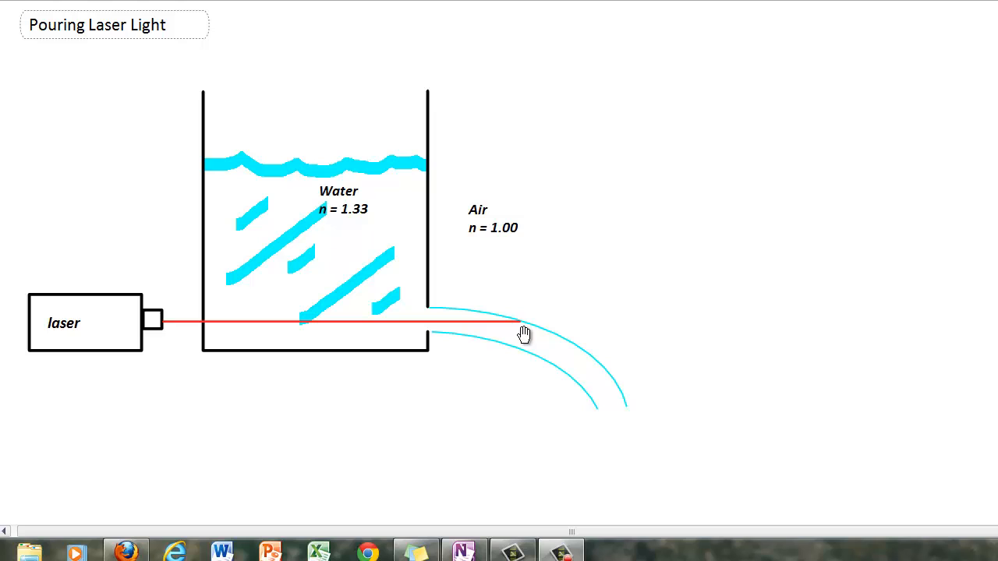
{"action": "mouse_move", "coordinate": [522, 329]}
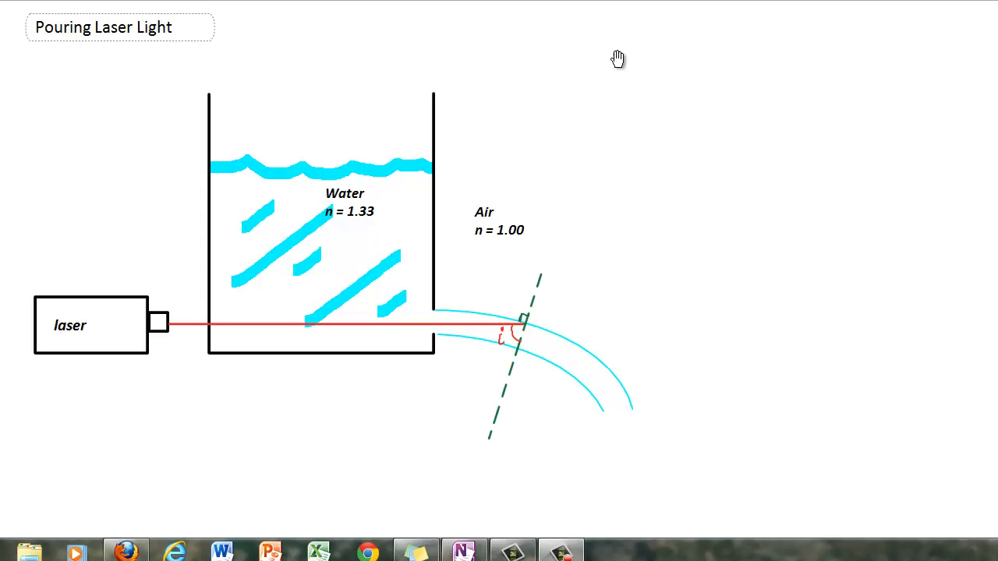
{"action": "mouse_move", "coordinate": [290, 334]}
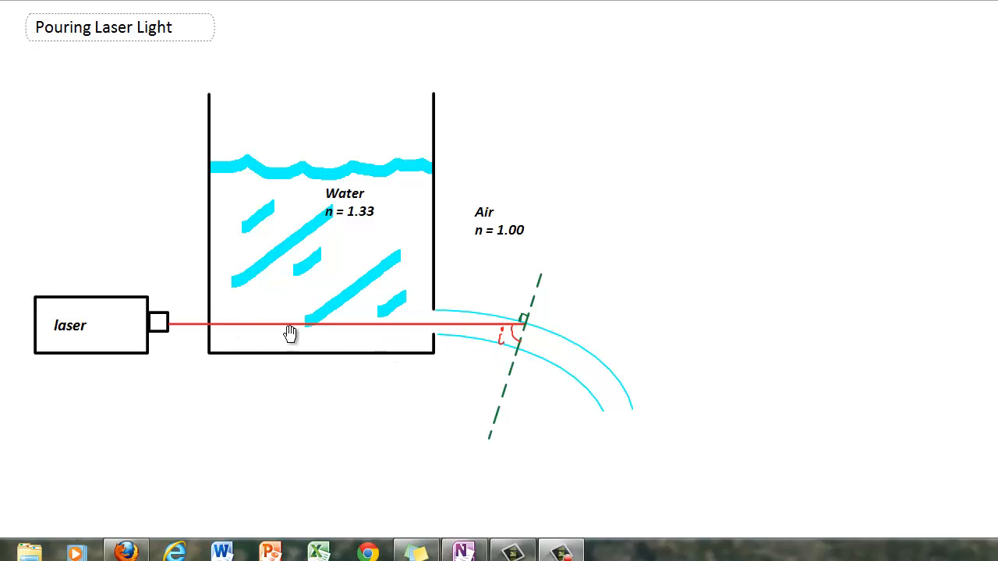
{"action": "mouse_move", "coordinate": [529, 333]}
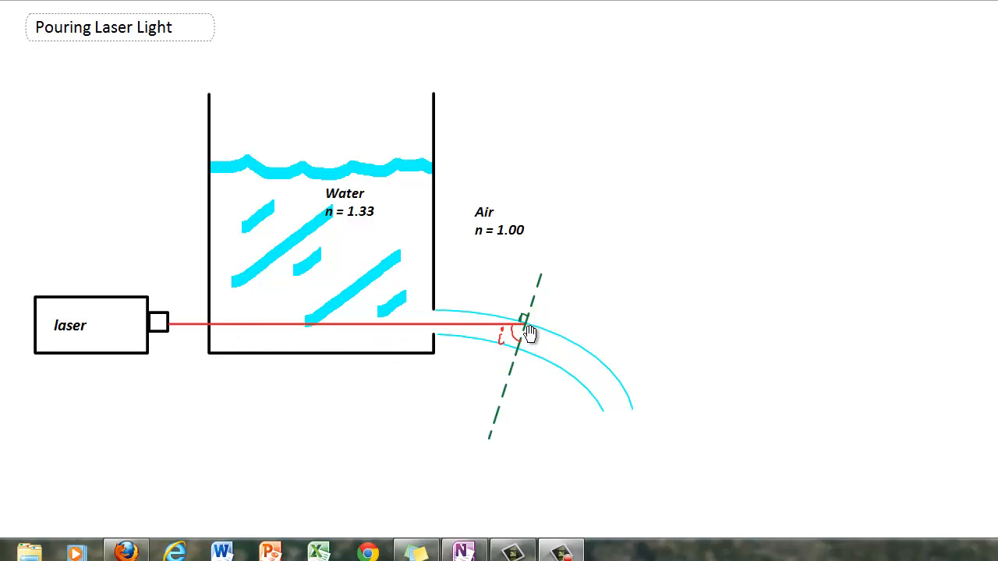
{"action": "mouse_move", "coordinate": [523, 322]}
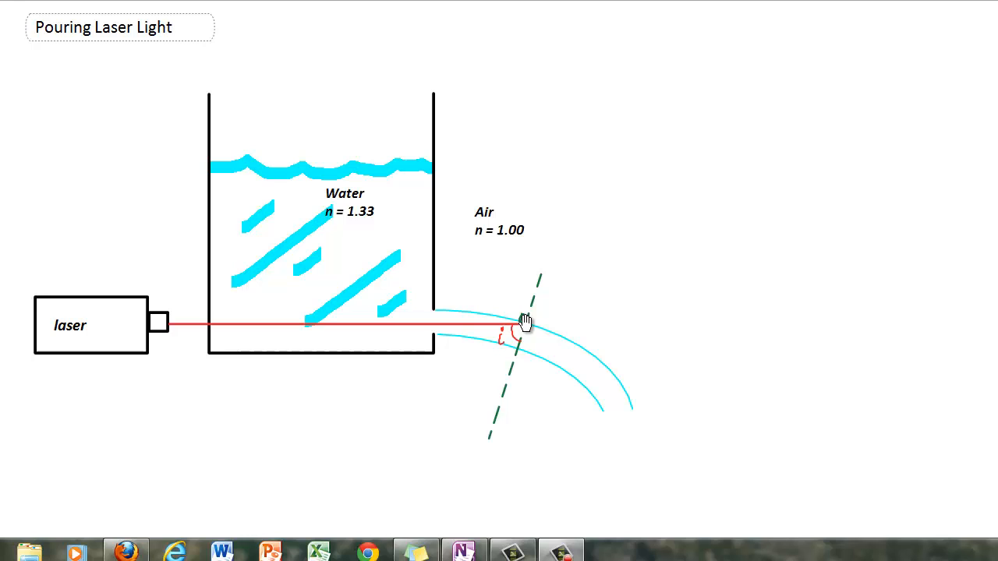
{"action": "mouse_move", "coordinate": [527, 337]}
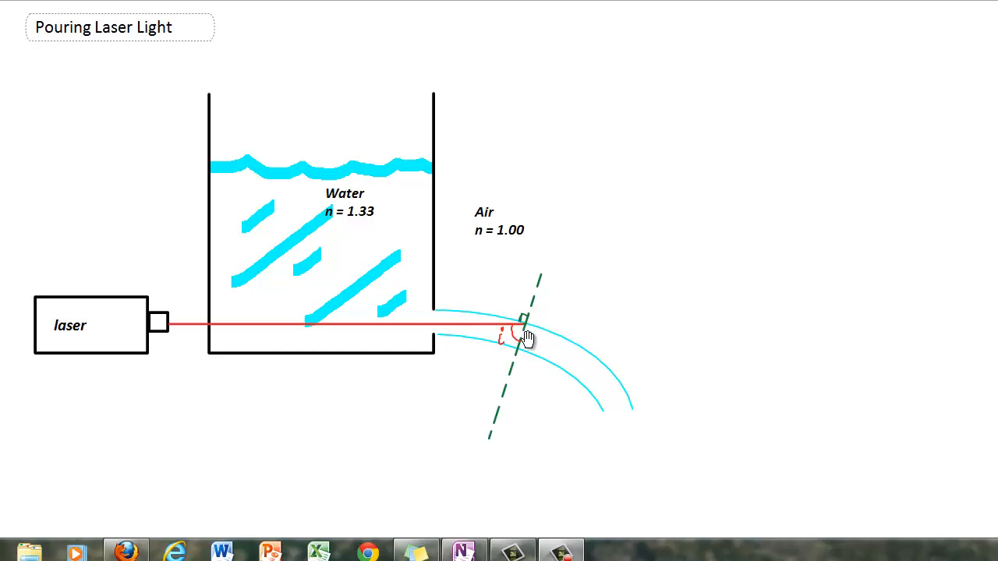
{"action": "mouse_move", "coordinate": [505, 357]}
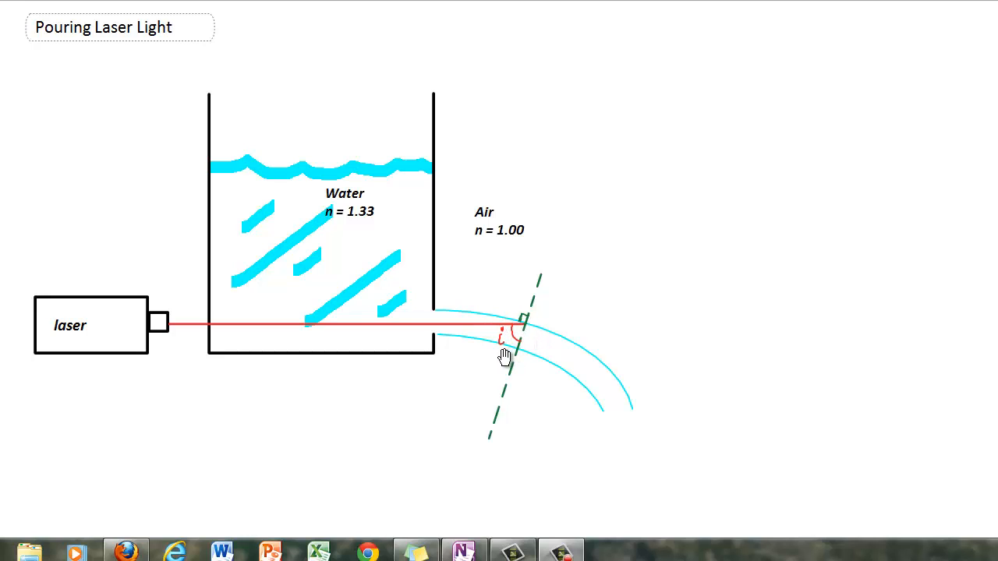
{"action": "mouse_move", "coordinate": [530, 337]}
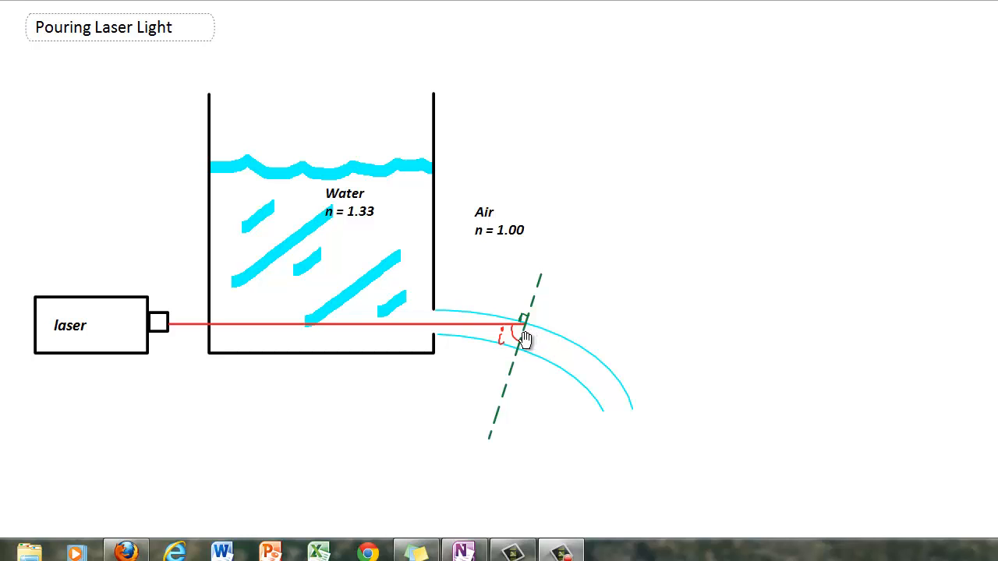
{"action": "mouse_move", "coordinate": [548, 327]}
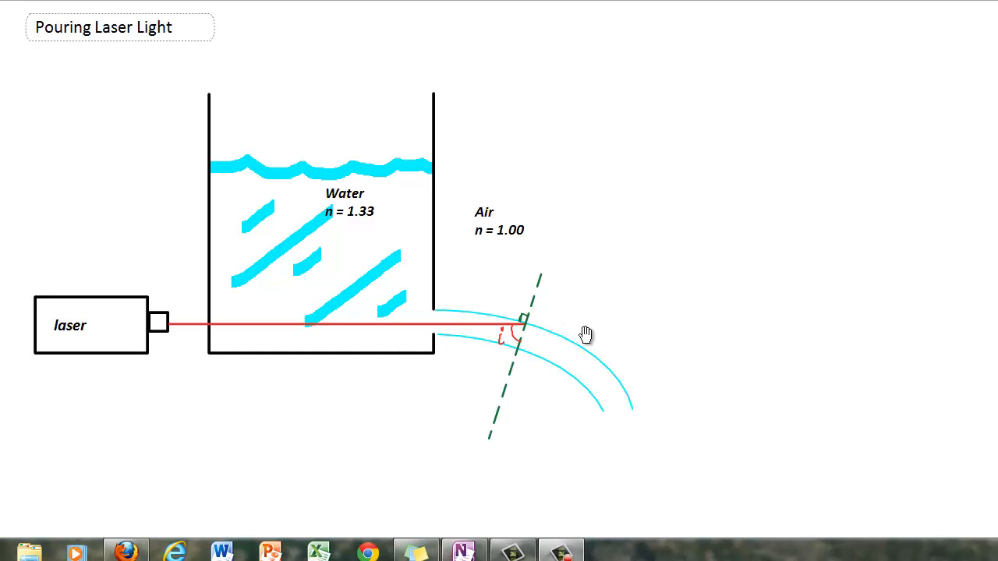
{"action": "mouse_move", "coordinate": [532, 326]}
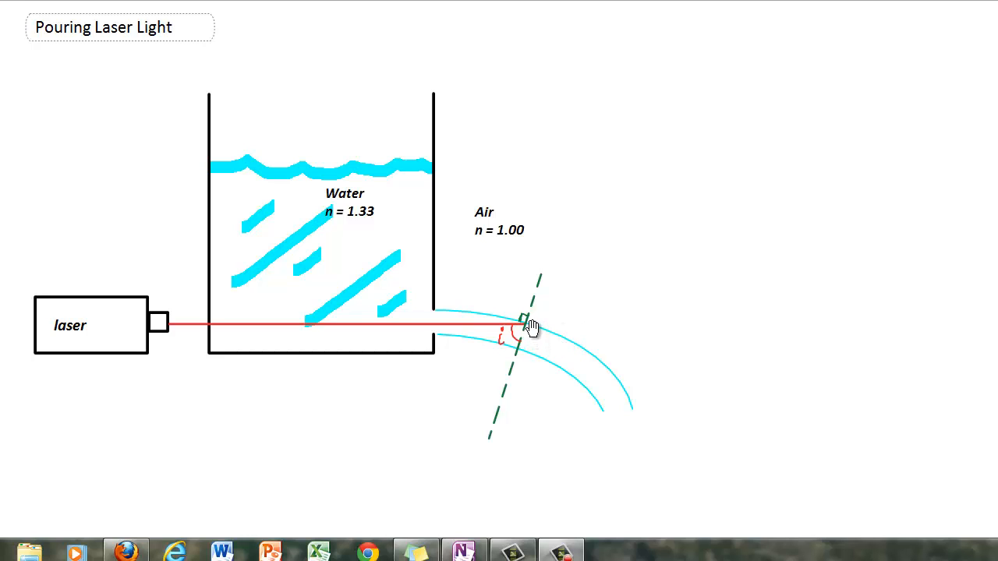
{"action": "mouse_move", "coordinate": [528, 332]}
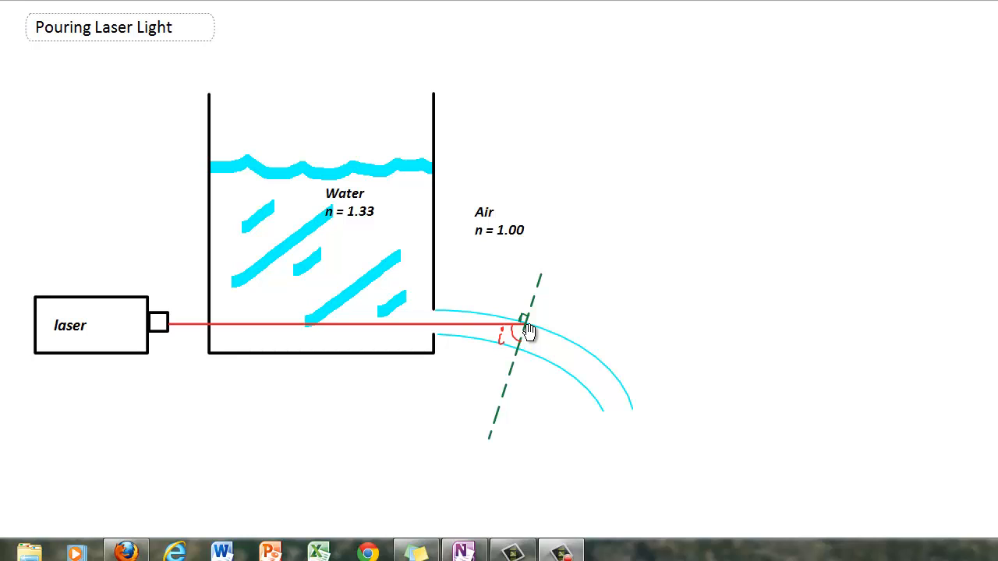
{"action": "mouse_move", "coordinate": [591, 388]}
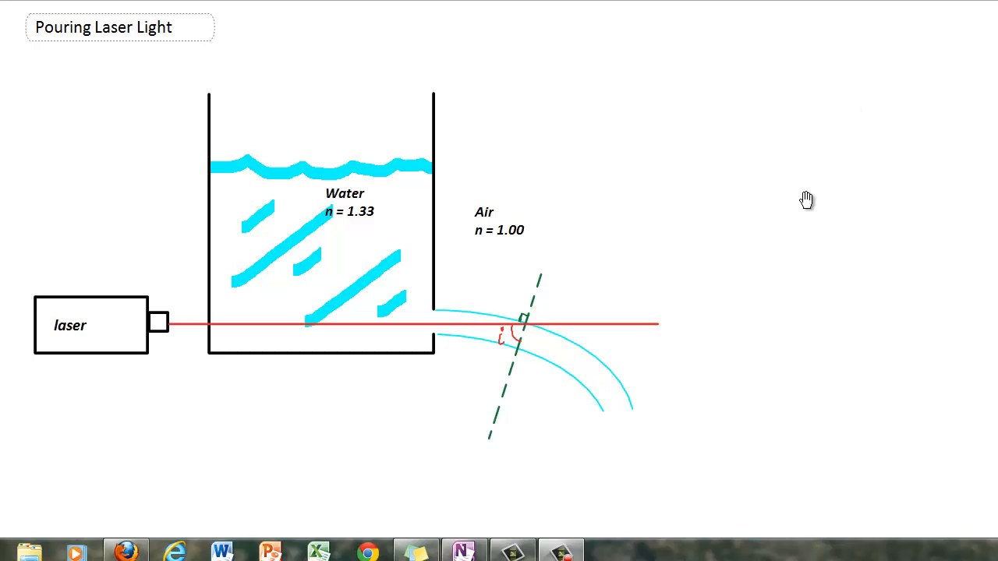
{"action": "mouse_move", "coordinate": [553, 339]}
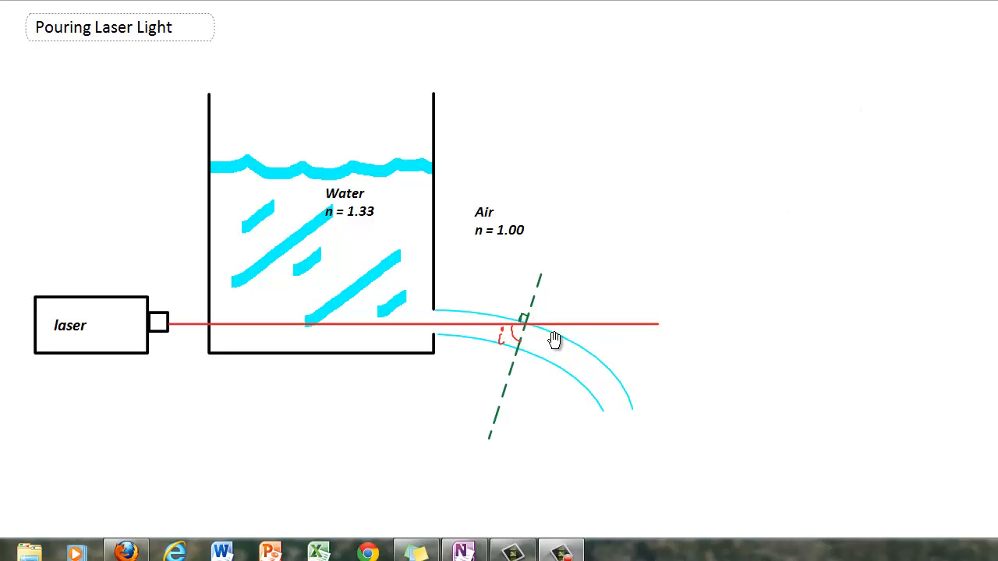
{"action": "mouse_move", "coordinate": [584, 335]}
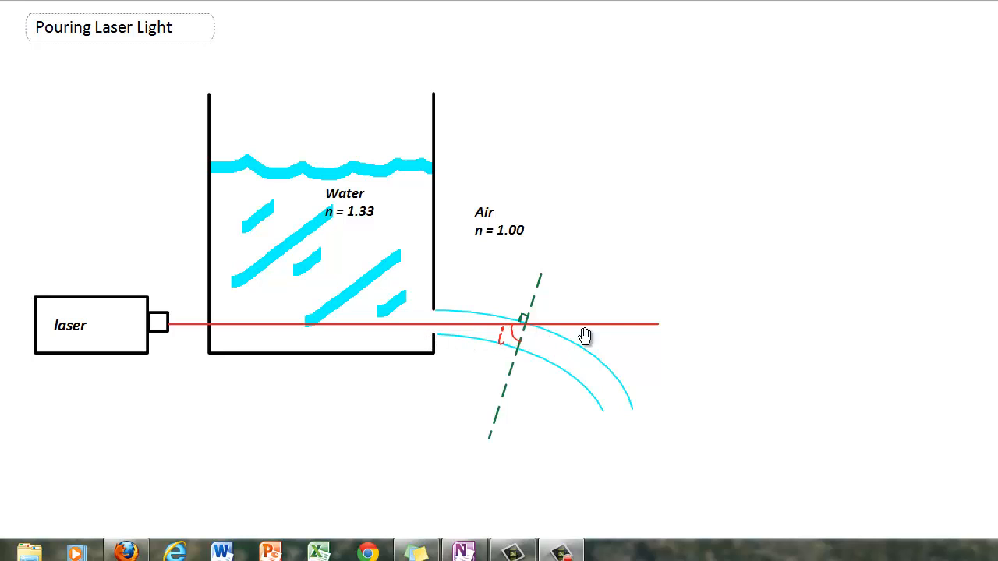
{"action": "mouse_move", "coordinate": [511, 339]}
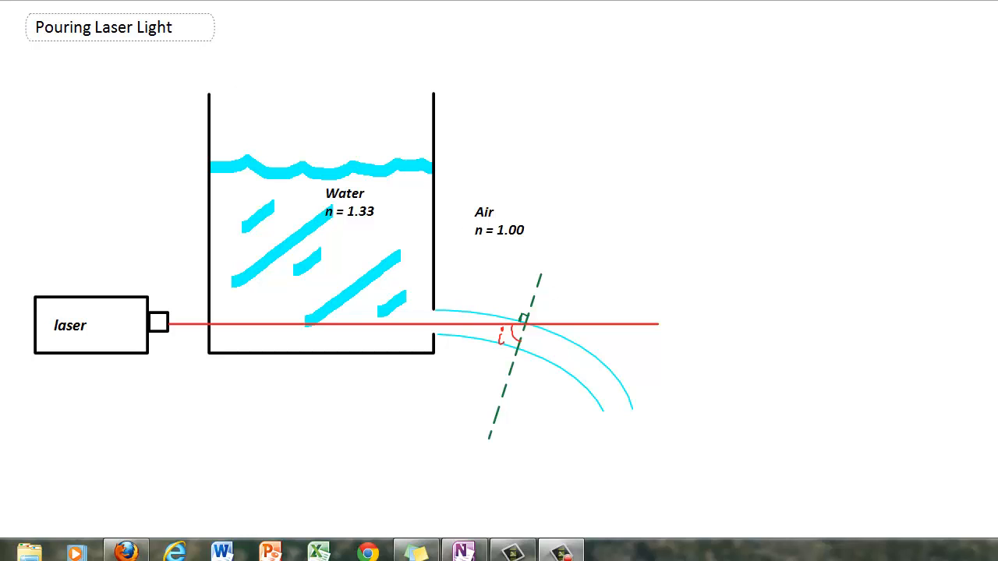
{"action": "mouse_move", "coordinate": [258, 117]}
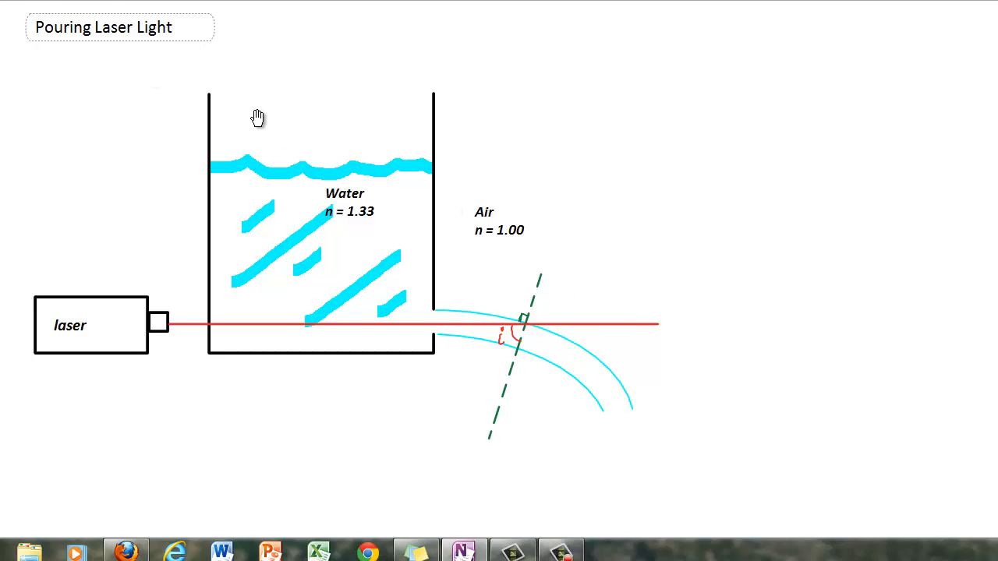
{"action": "mouse_move", "coordinate": [663, 325]}
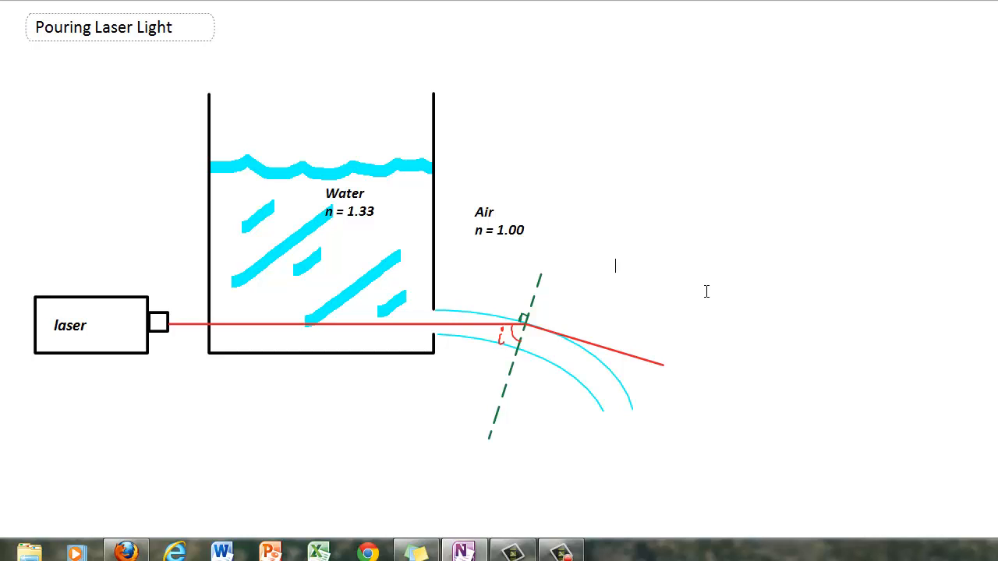
{"action": "mouse_move", "coordinate": [600, 331]}
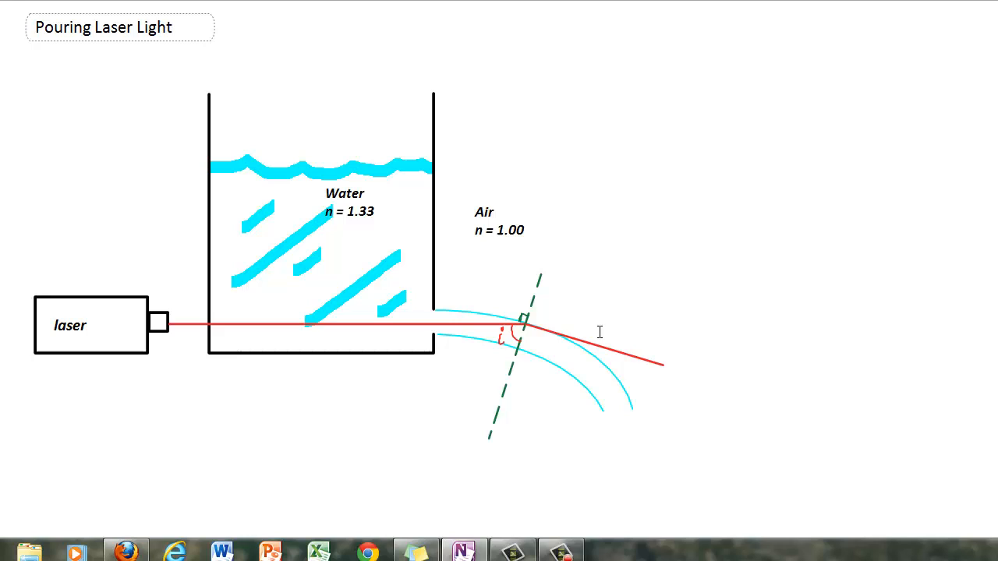
{"action": "mouse_move", "coordinate": [697, 276]}
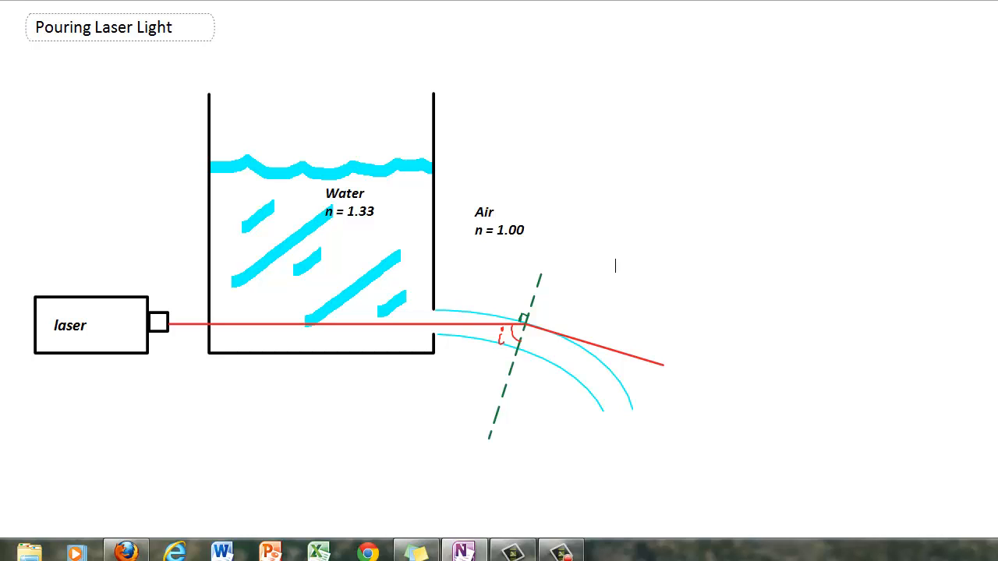
{"action": "mouse_move", "coordinate": [729, 260]}
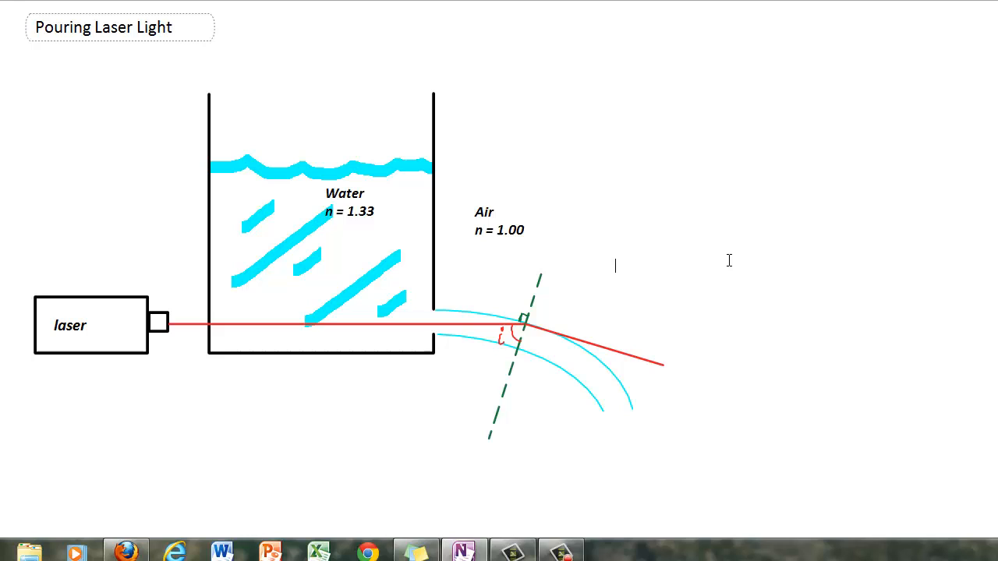
{"action": "mouse_move", "coordinate": [700, 286]}
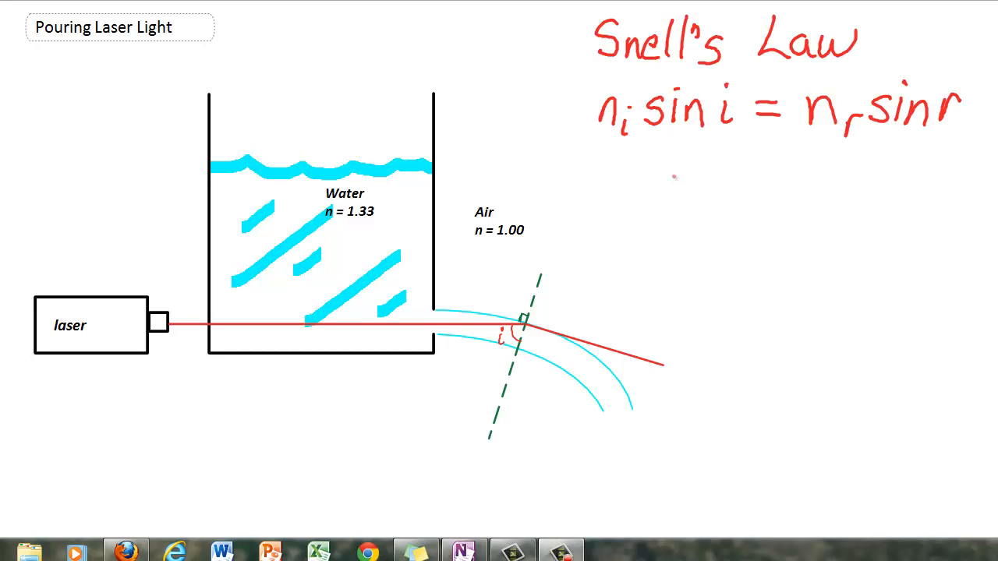
{"action": "mouse_move", "coordinate": [575, 175]}
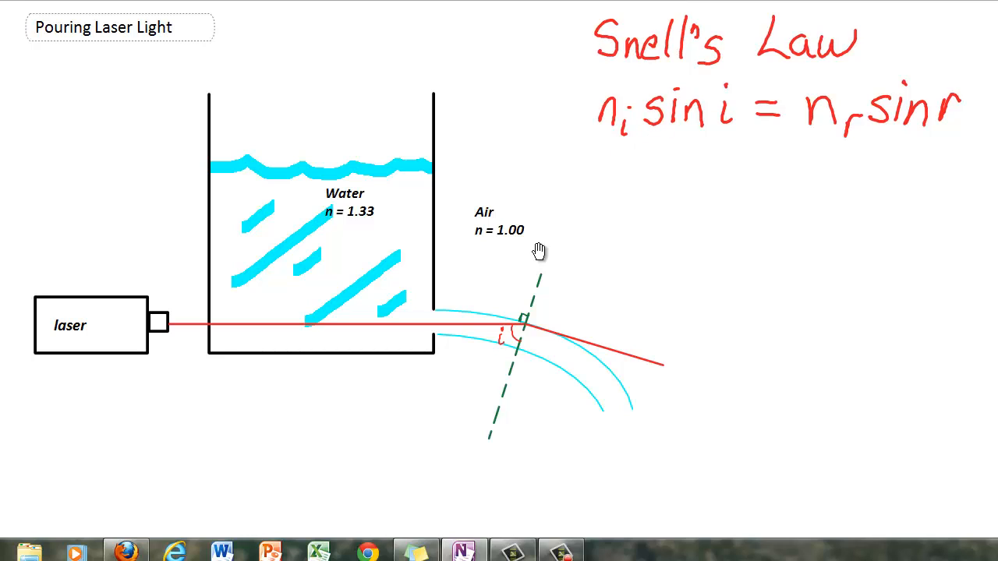
{"action": "mouse_move", "coordinate": [526, 335]}
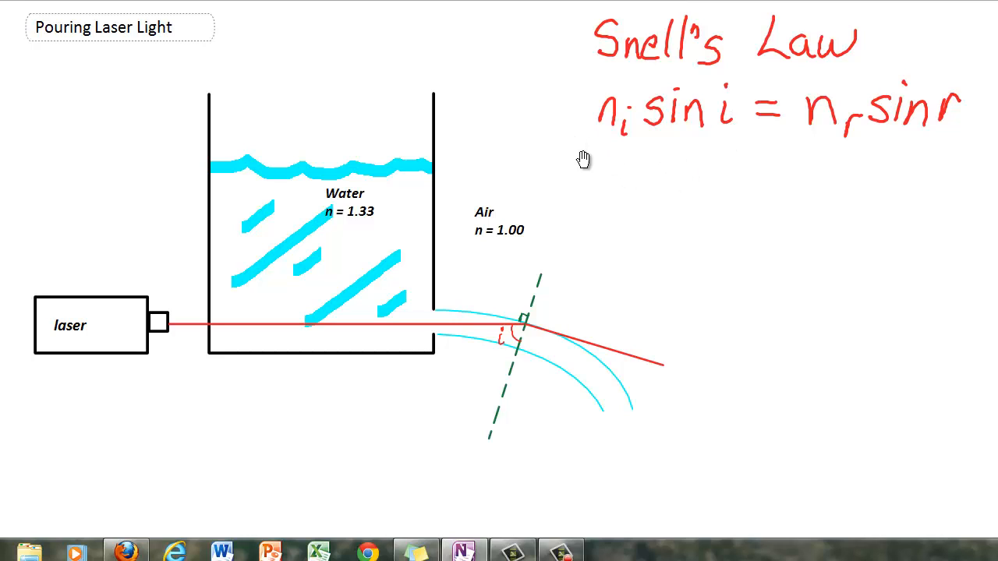
{"action": "mouse_move", "coordinate": [331, 231]}
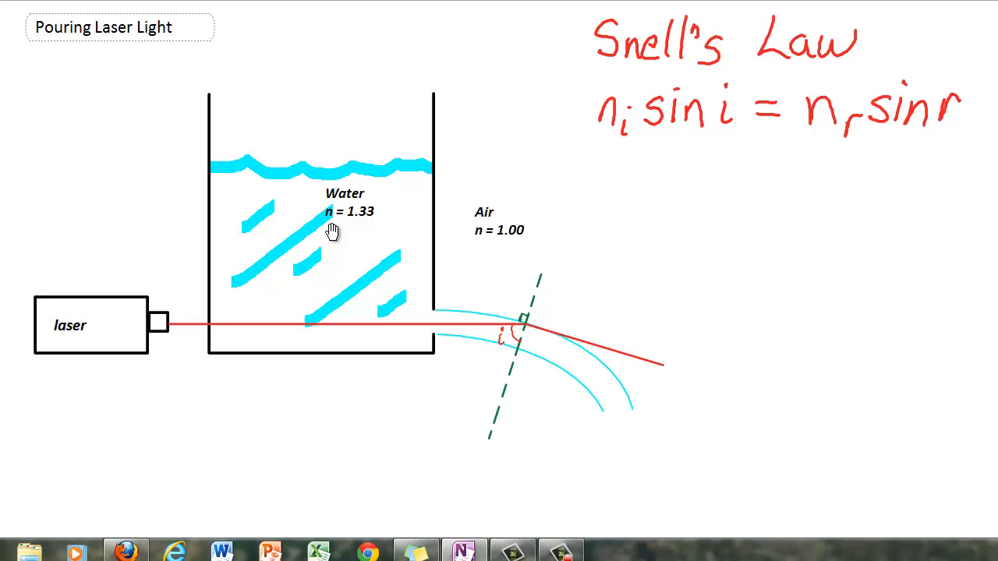
{"action": "mouse_move", "coordinate": [354, 226]}
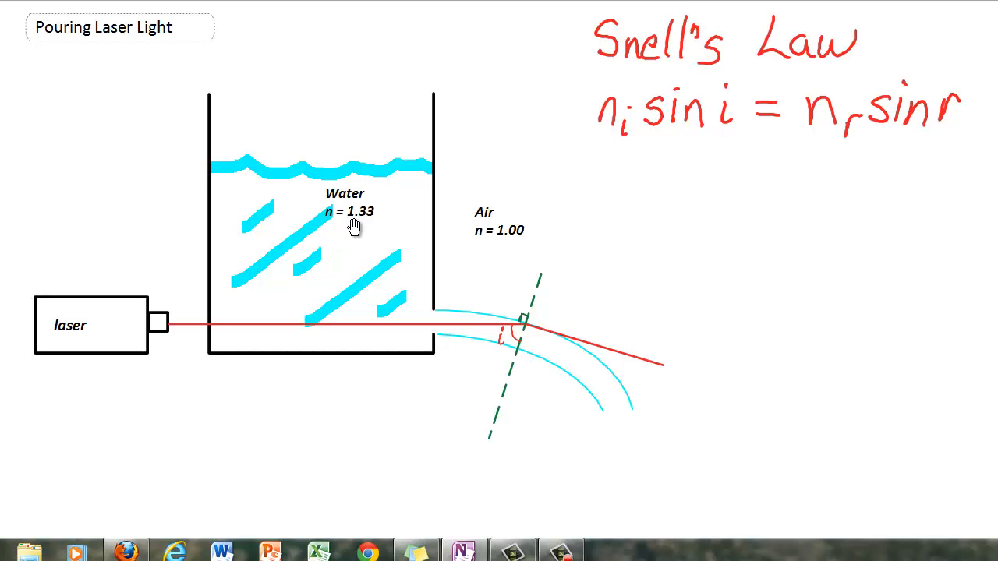
{"action": "mouse_move", "coordinate": [778, 295]}
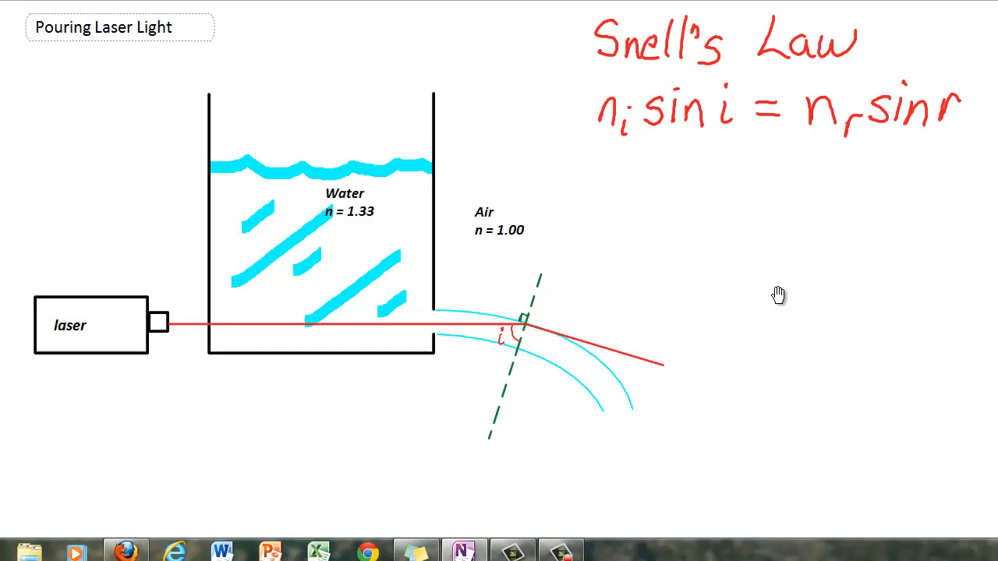
{"action": "mouse_move", "coordinate": [836, 165]}
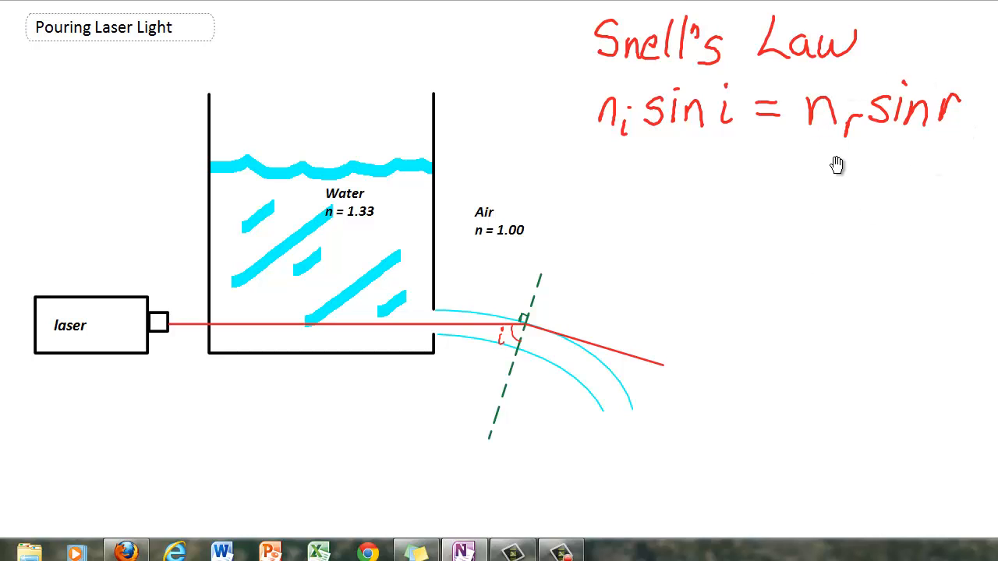
{"action": "mouse_move", "coordinate": [838, 154]}
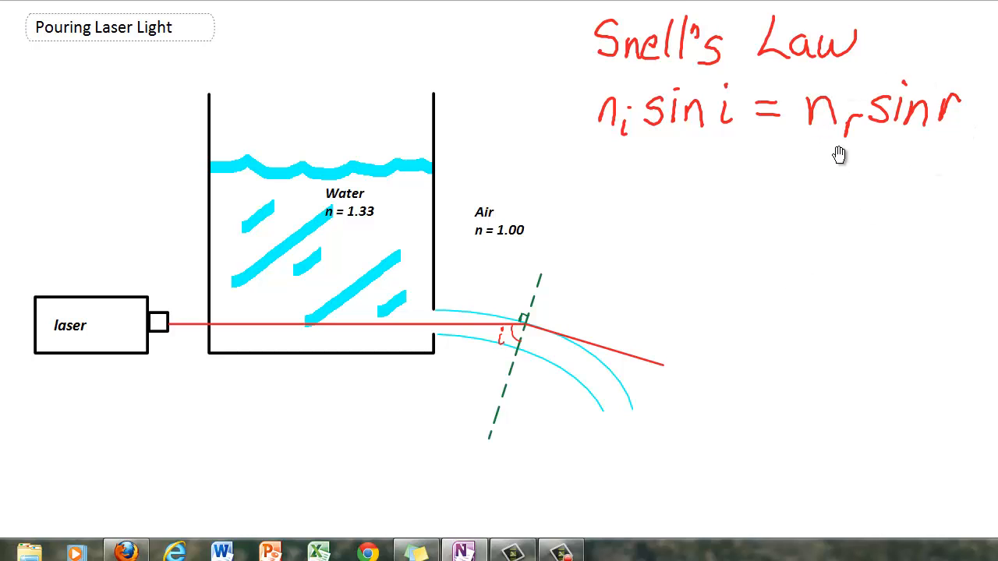
{"action": "mouse_move", "coordinate": [698, 152]}
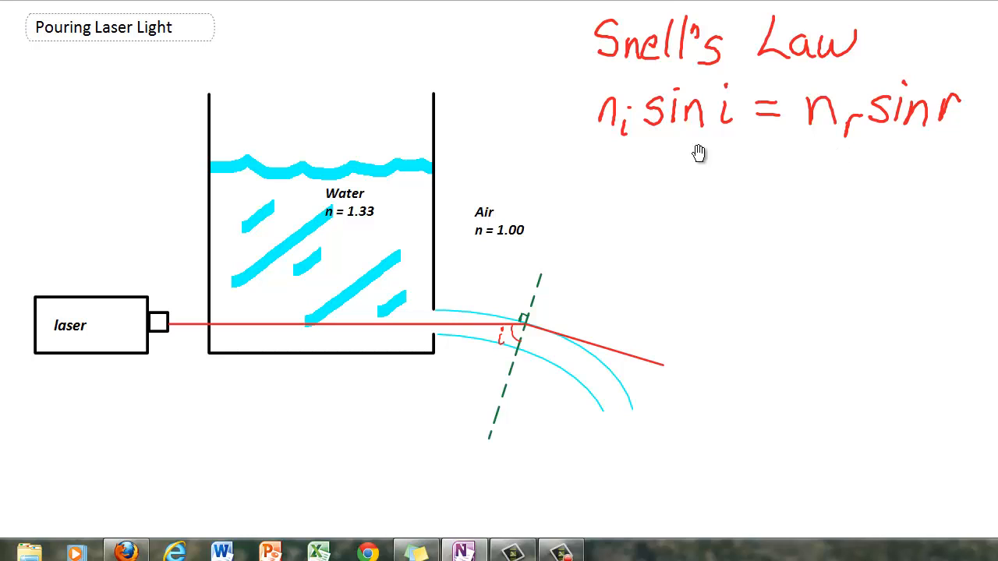
{"action": "mouse_move", "coordinate": [885, 140]}
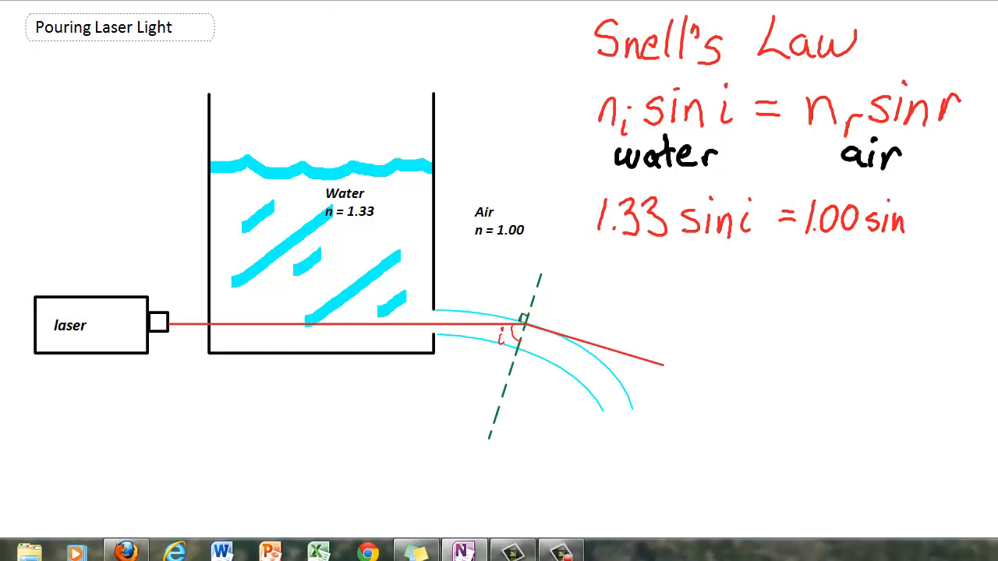
{"action": "mouse_move", "coordinate": [738, 239]}
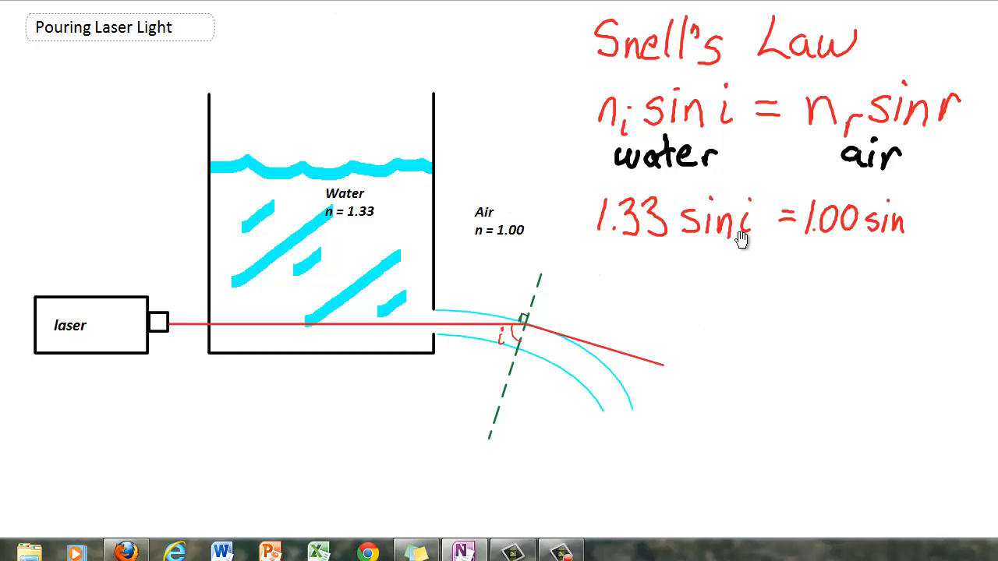
{"action": "mouse_move", "coordinate": [732, 248]}
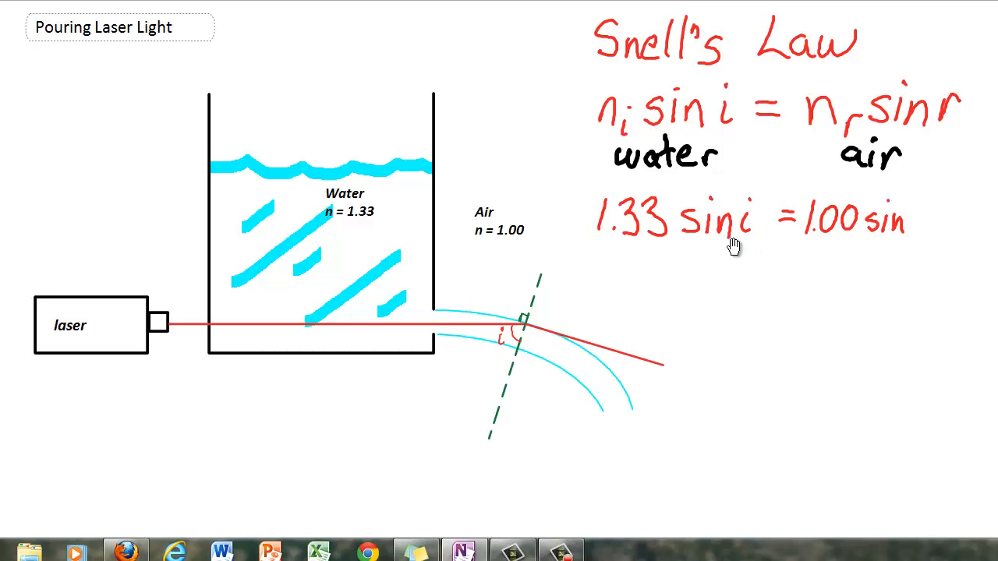
{"action": "mouse_move", "coordinate": [777, 244]}
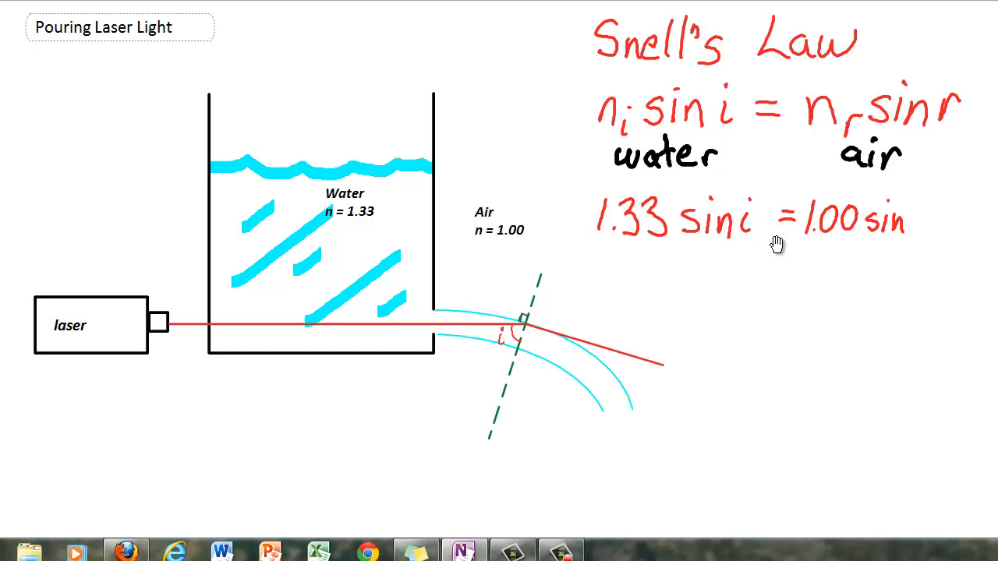
{"action": "mouse_move", "coordinate": [546, 315]}
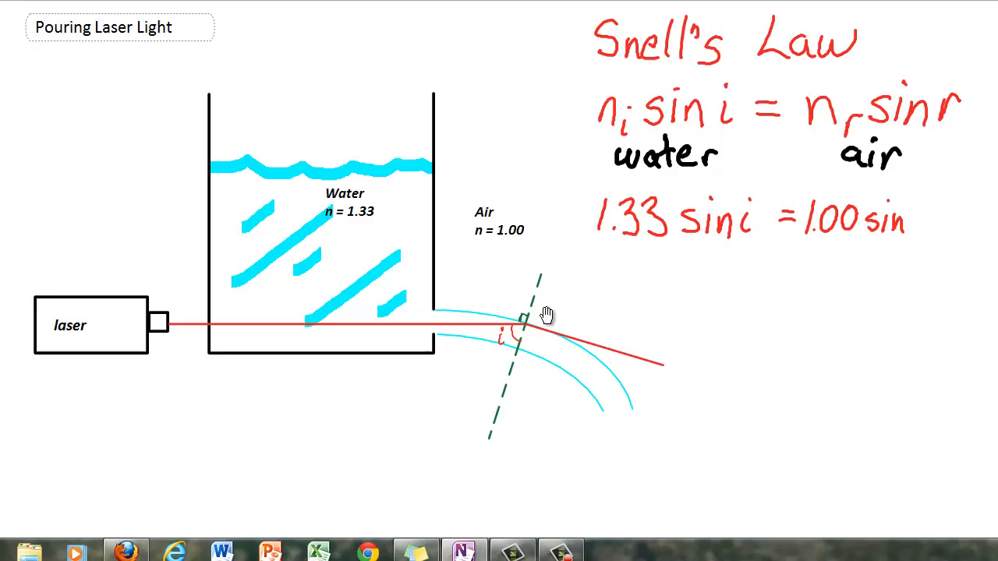
{"action": "mouse_move", "coordinate": [711, 292]}
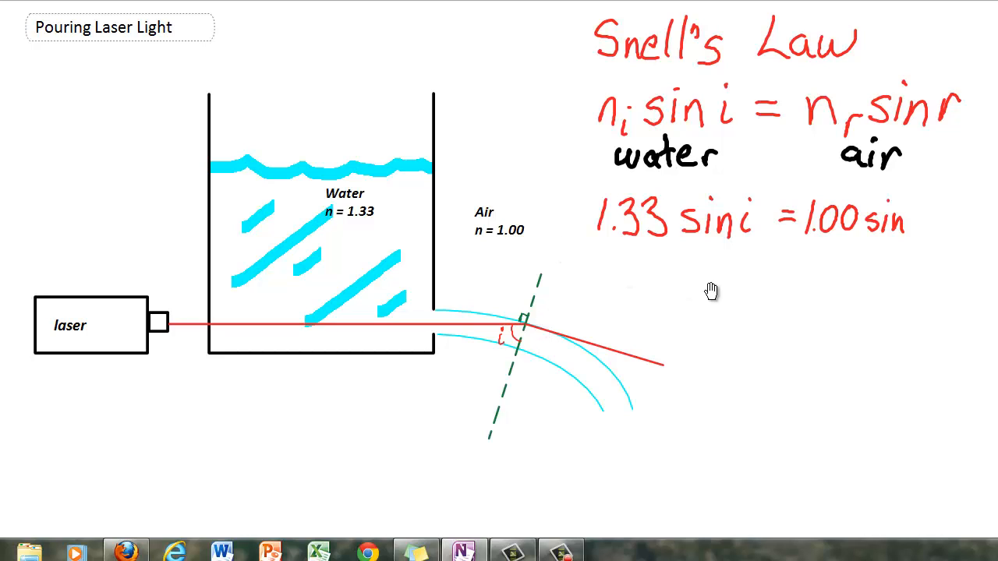
{"action": "mouse_move", "coordinate": [896, 241]}
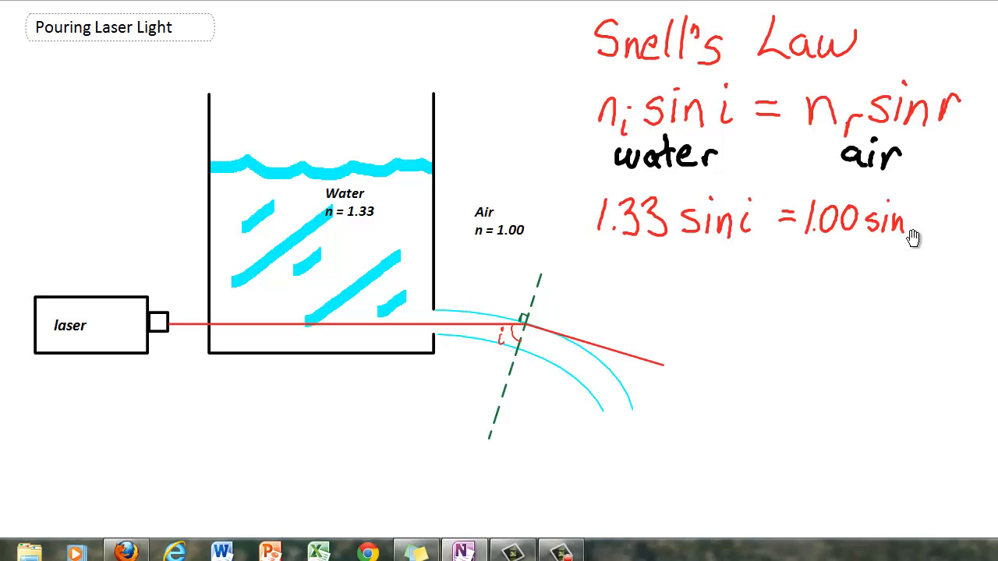
{"action": "mouse_move", "coordinate": [905, 226]}
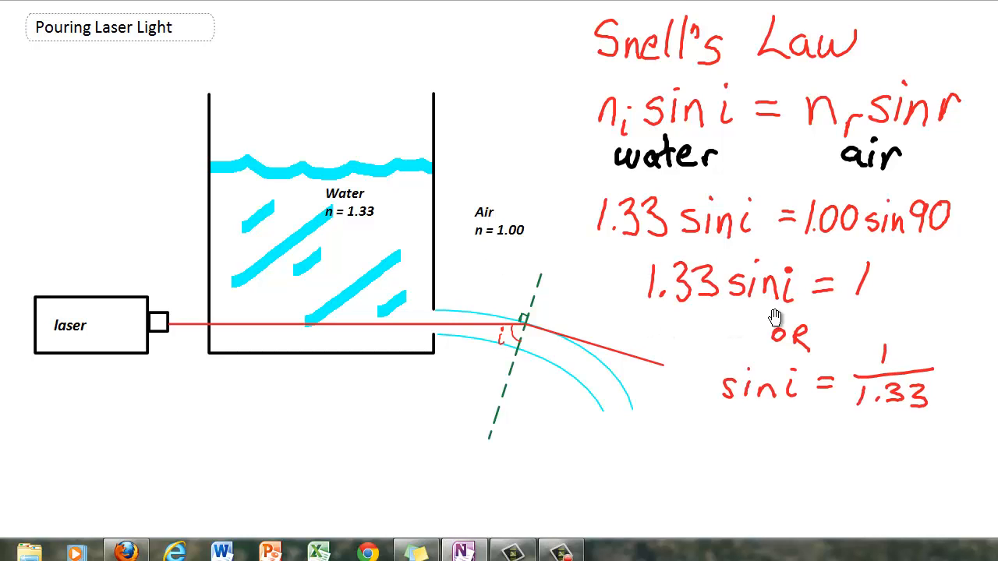
{"action": "mouse_move", "coordinate": [803, 294]}
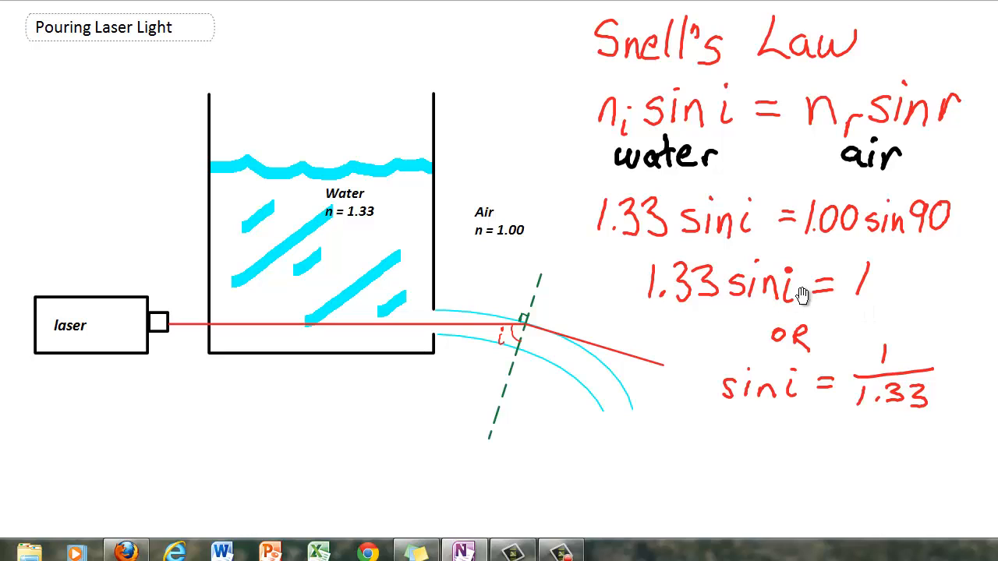
{"action": "mouse_move", "coordinate": [734, 290]}
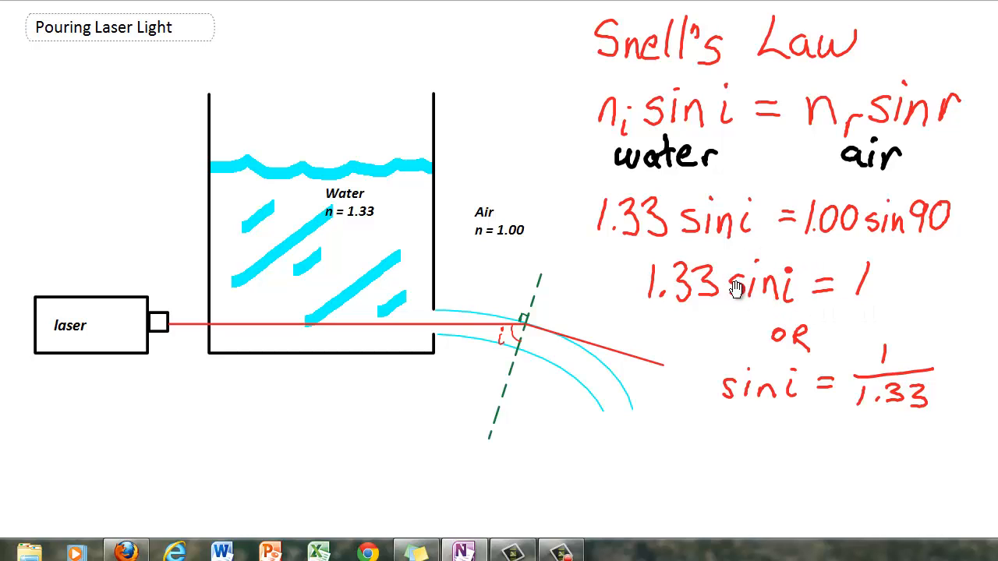
{"action": "mouse_move", "coordinate": [688, 304]}
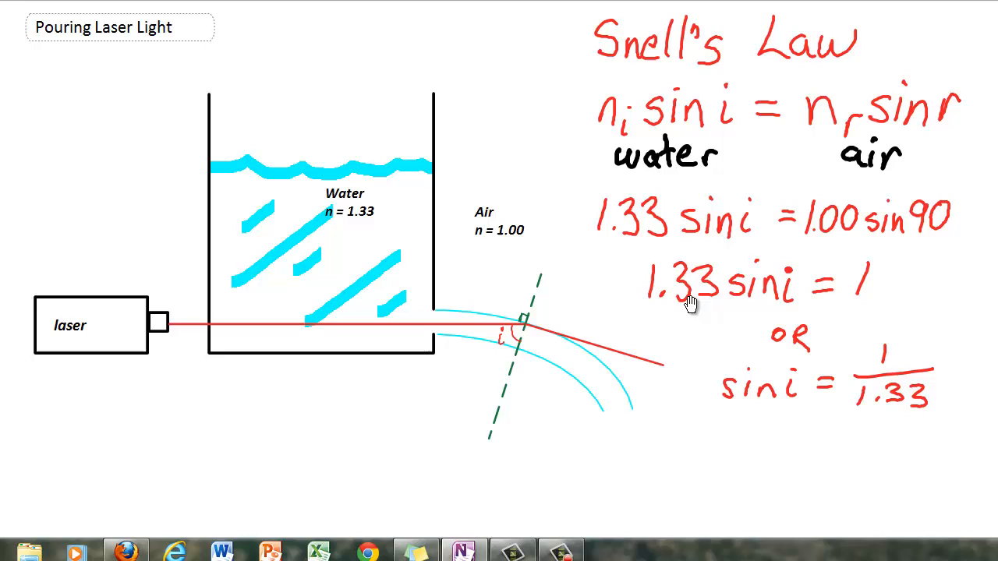
{"action": "mouse_move", "coordinate": [900, 410]}
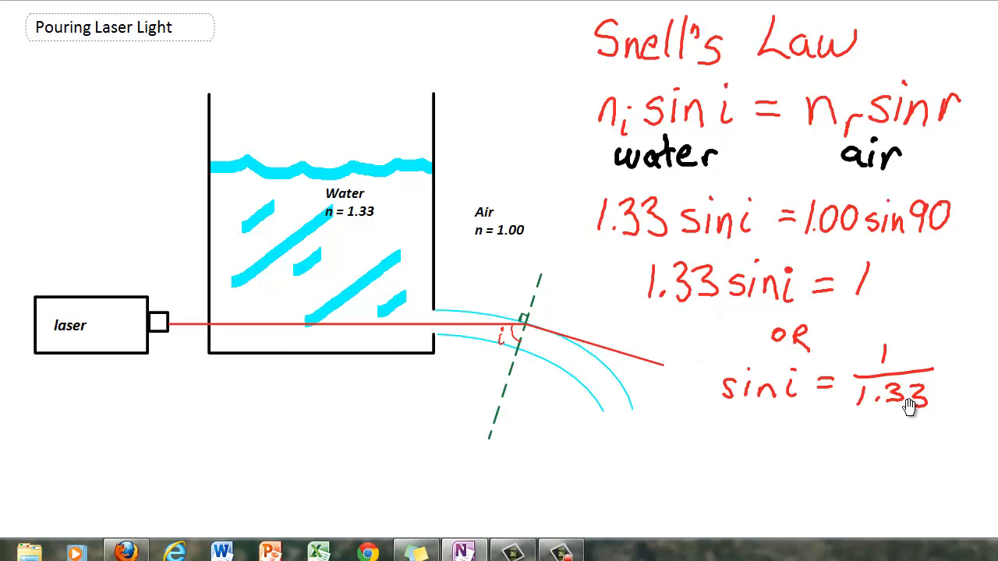
{"action": "mouse_move", "coordinate": [790, 408]}
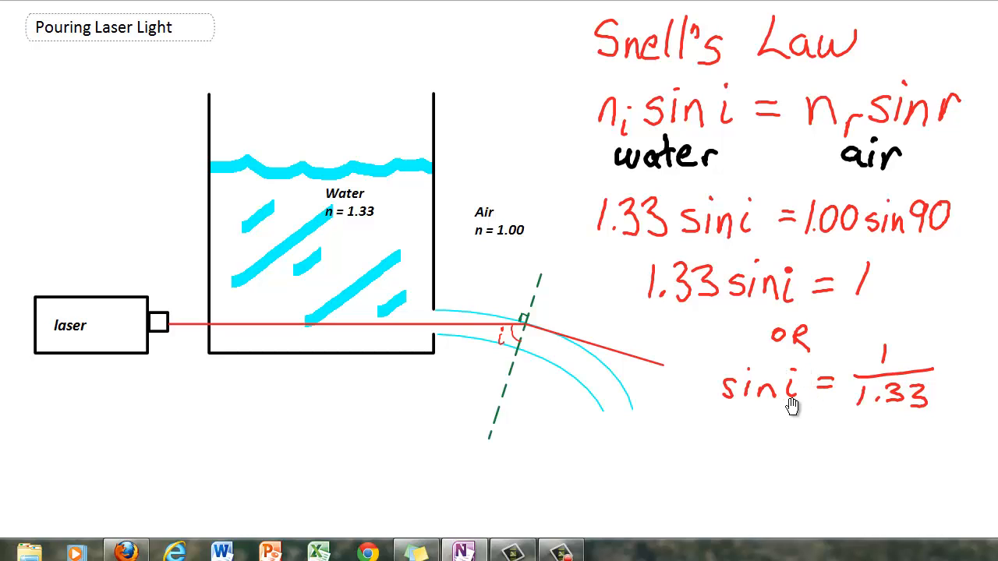
{"action": "mouse_move", "coordinate": [857, 452]}
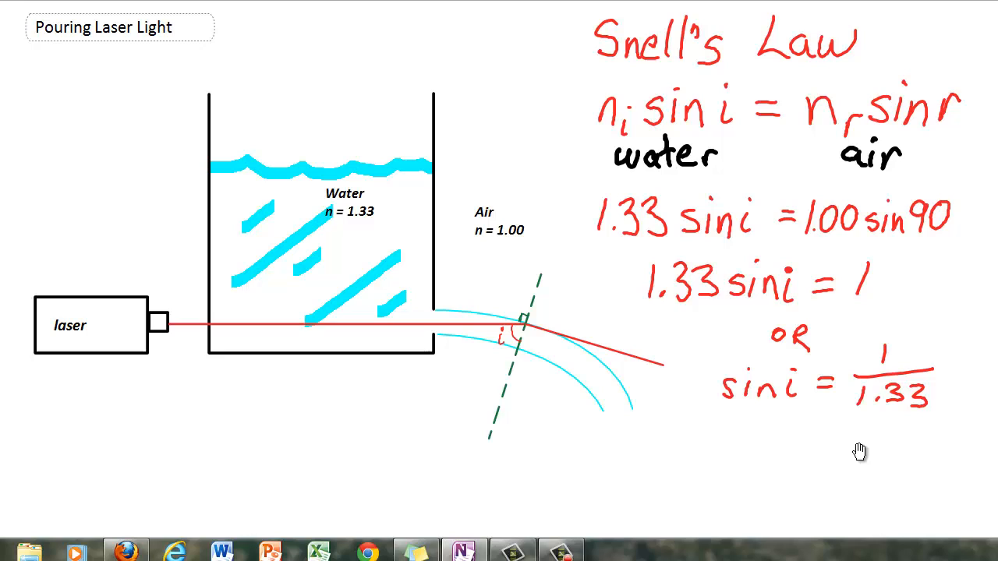
{"action": "mouse_move", "coordinate": [879, 409]}
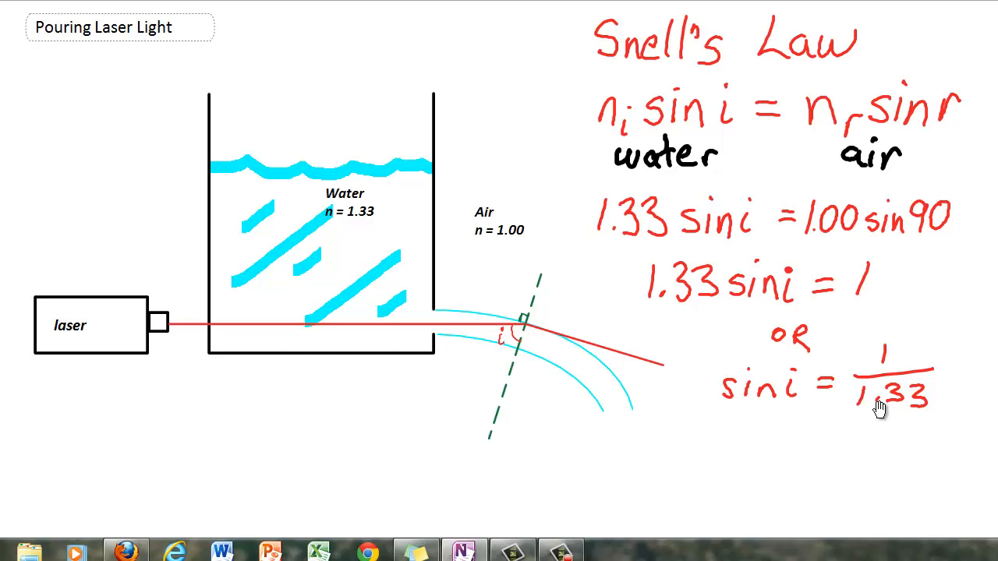
{"action": "mouse_move", "coordinate": [877, 326]}
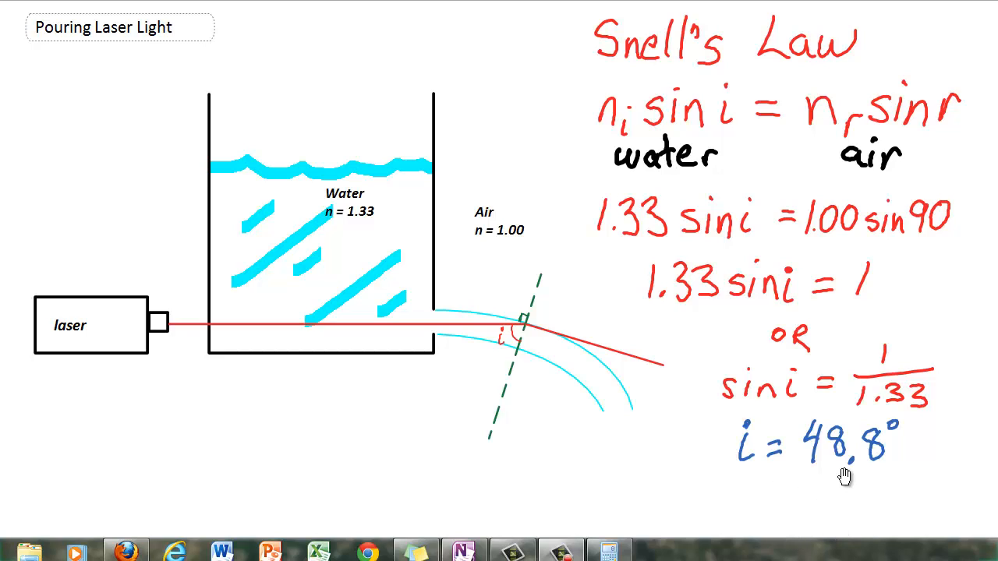
{"action": "mouse_move", "coordinate": [499, 345]}
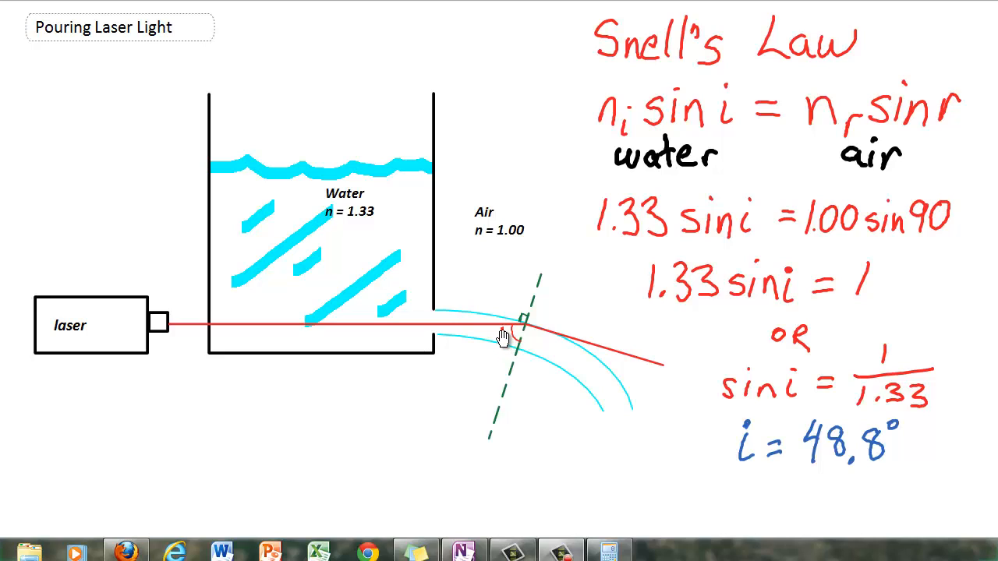
{"action": "mouse_move", "coordinate": [532, 322]}
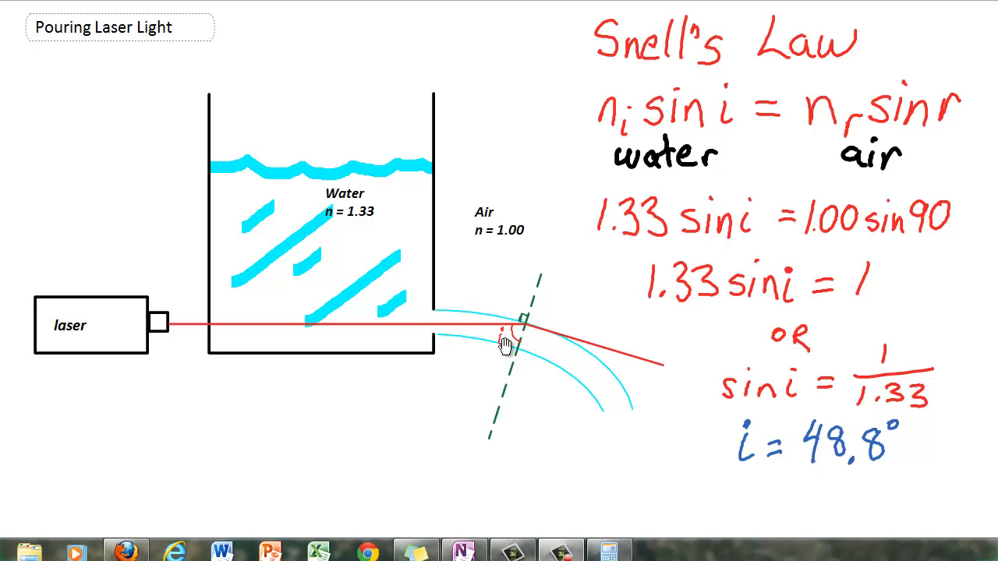
{"action": "mouse_move", "coordinate": [519, 347]}
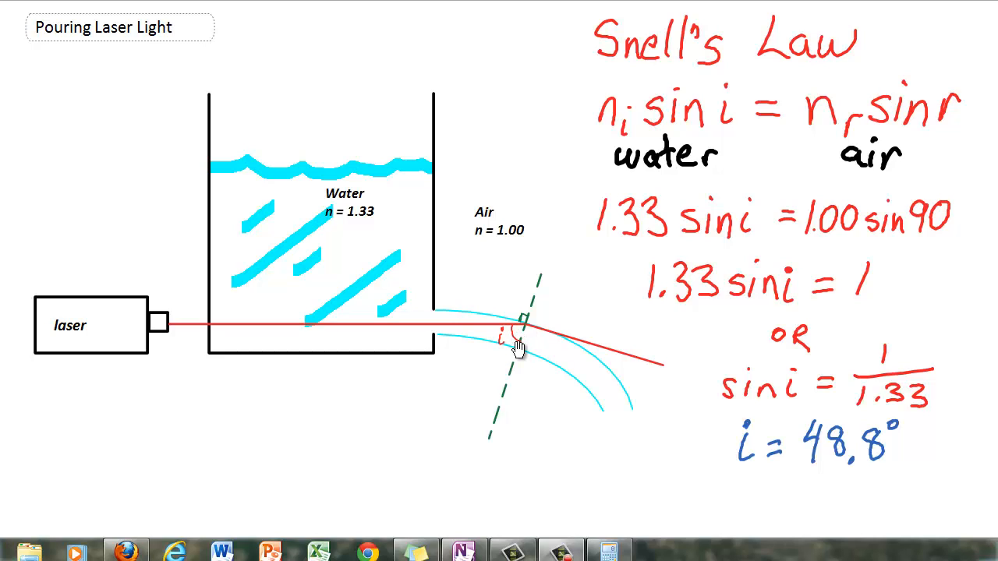